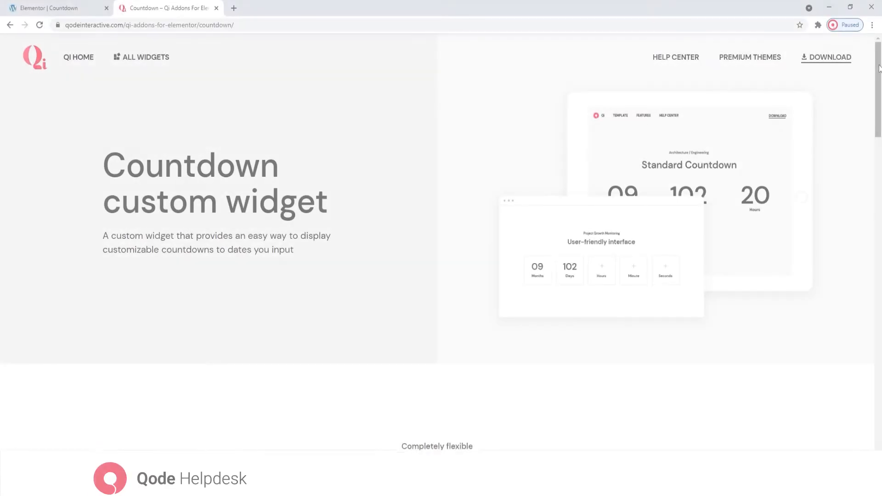
# Step: Scroll down the Countdown demo page through its style examples to the download banner
pyautogui.scroll(-3)
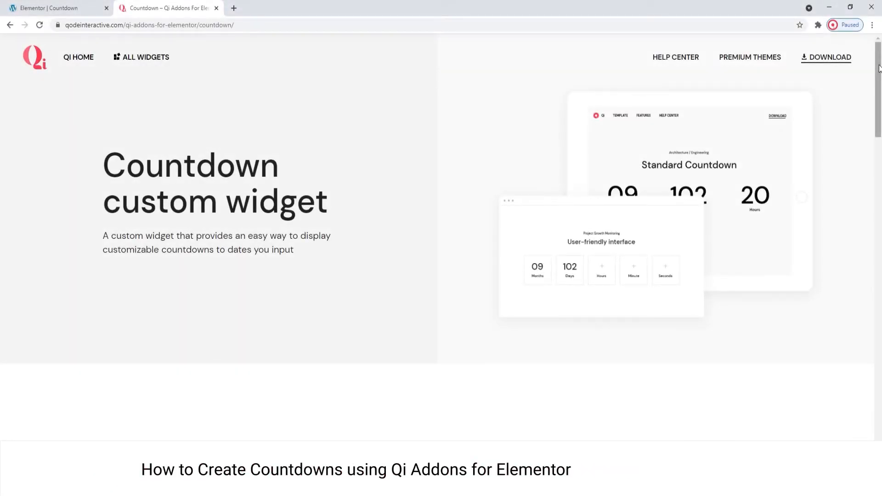
pyautogui.scroll(-3)
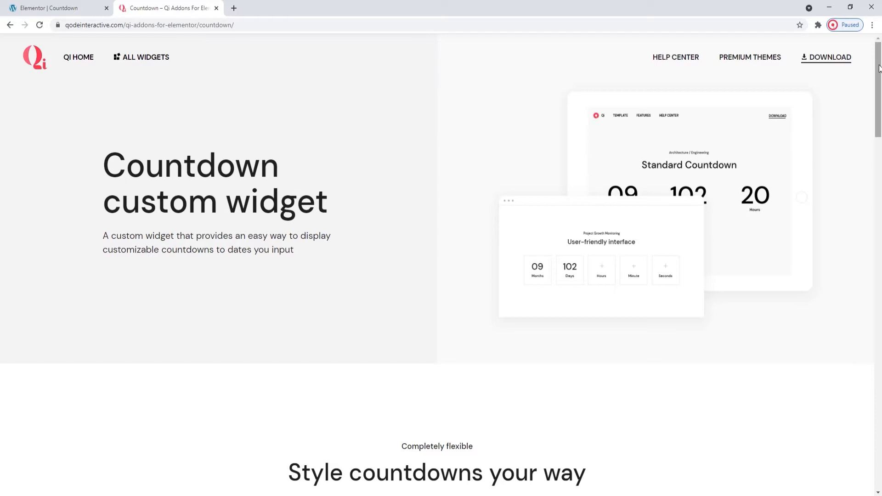
pyautogui.scroll(-3)
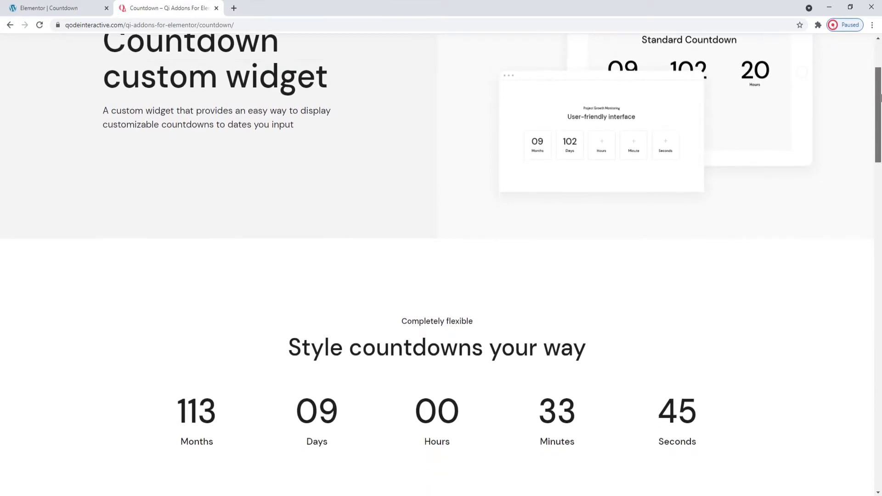
pyautogui.scroll(-3)
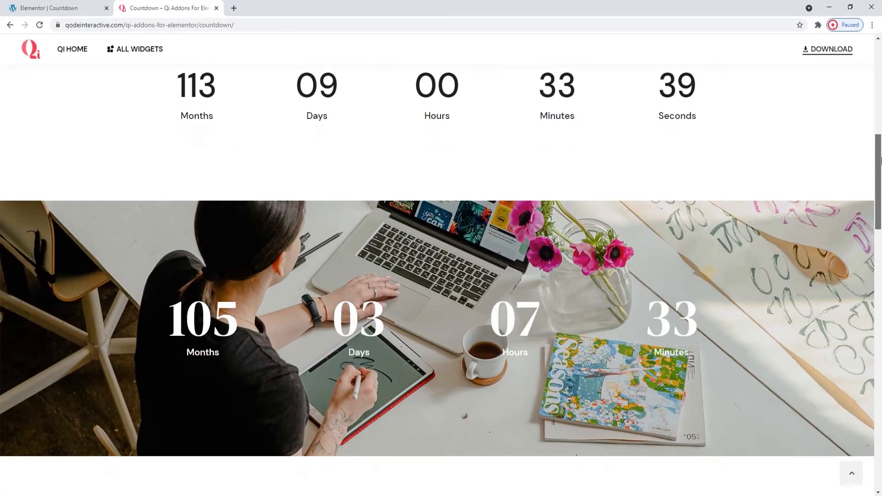
pyautogui.scroll(-3)
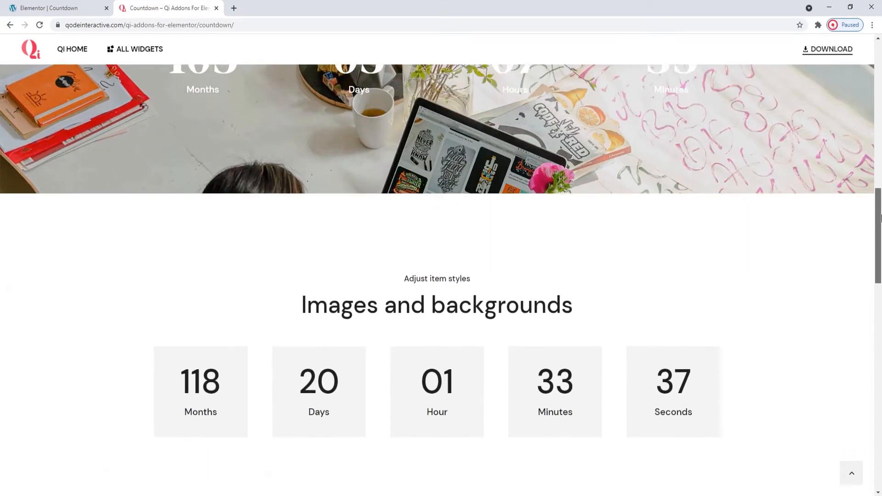
pyautogui.scroll(-3)
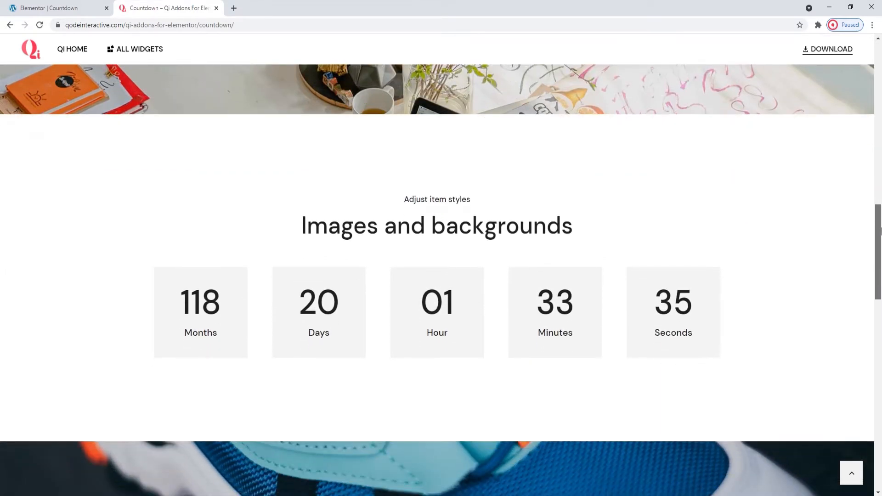
pyautogui.scroll(-3)
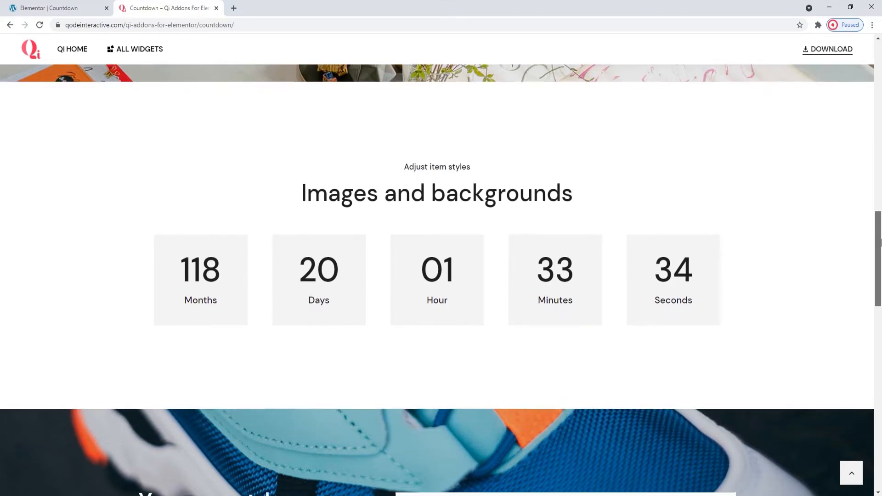
pyautogui.scroll(-3)
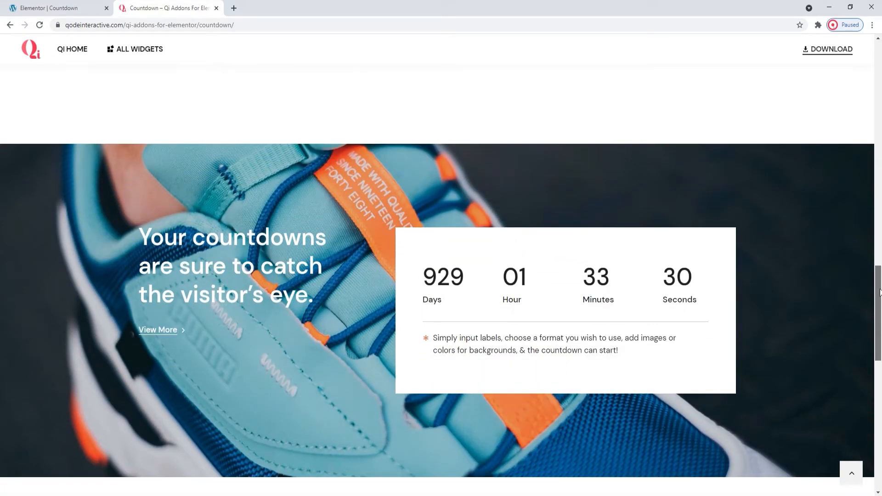
pyautogui.scroll(-3)
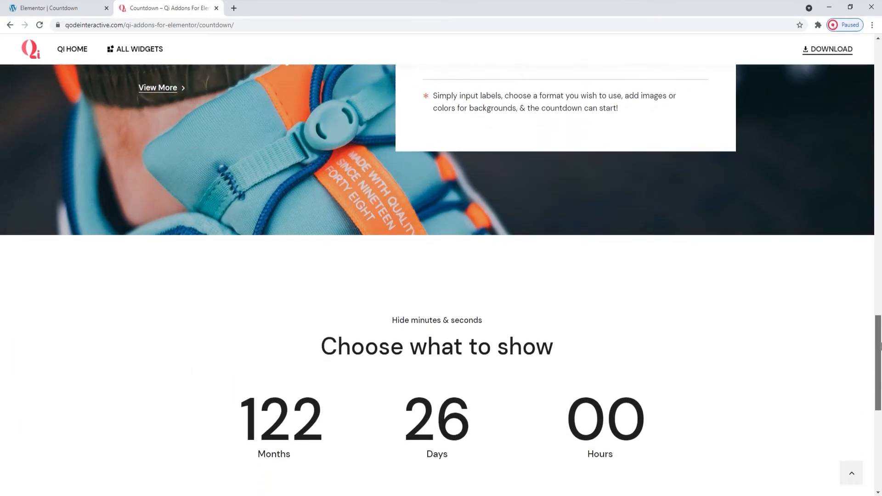
pyautogui.scroll(-3)
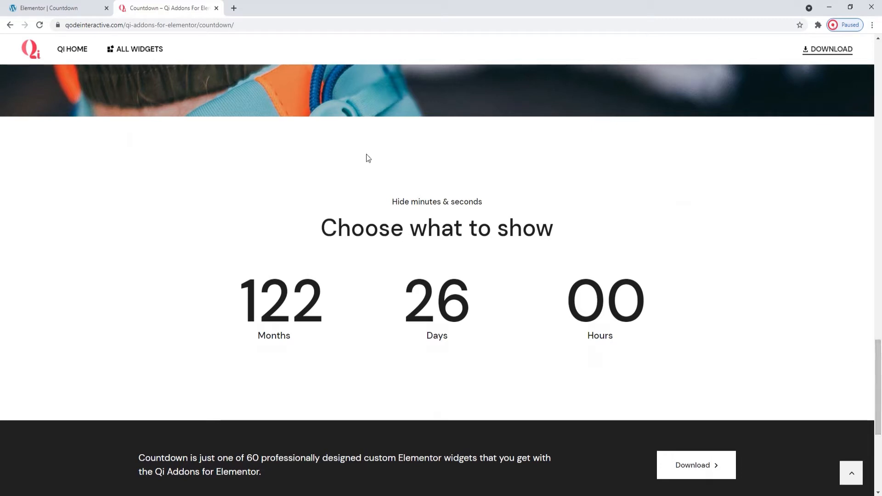
# Step: Search the widget panel for 'countdown' to bring up the Qi Countdown widget
pyautogui.click(56, 9)
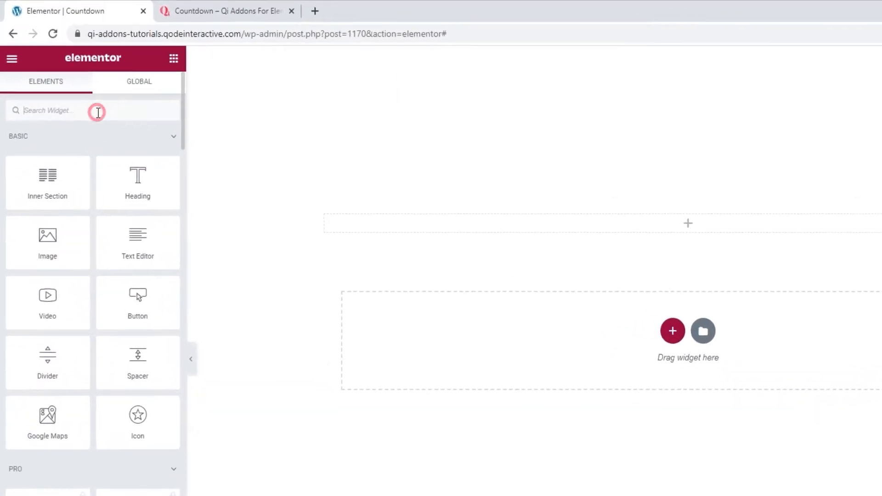
pyautogui.write('coun')
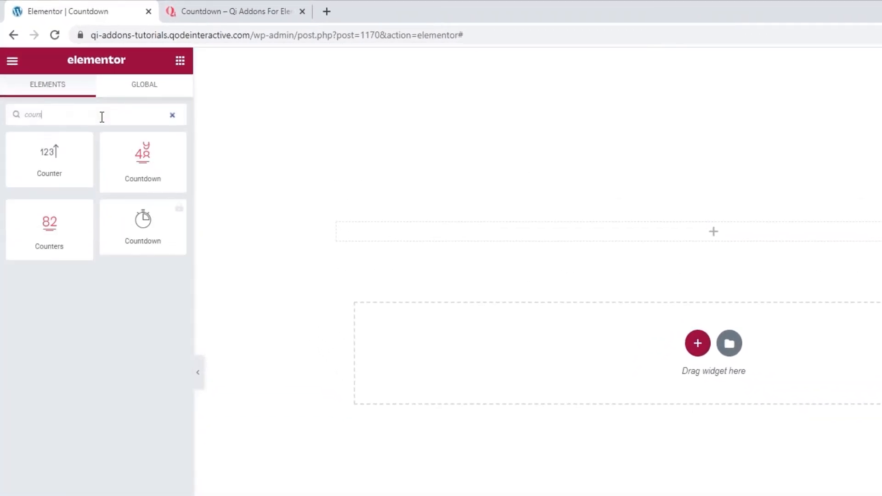
pyautogui.write('tdown')
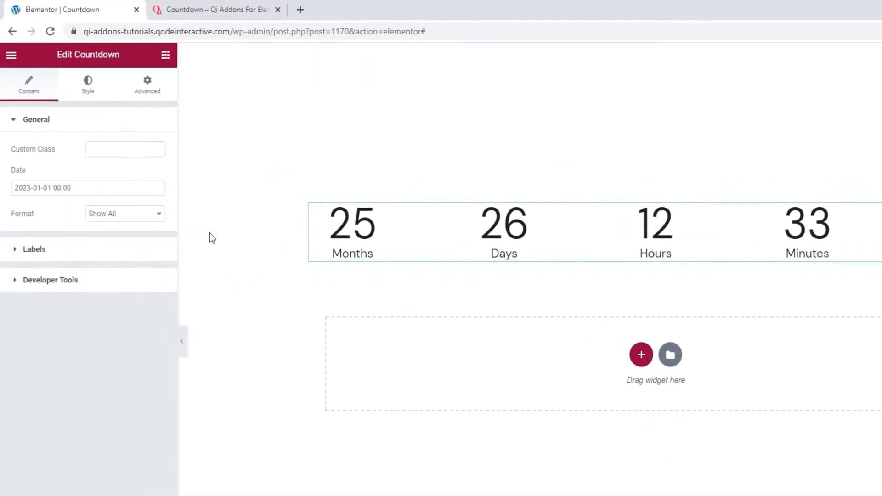
# Step: Pick 17 March 2023 in the date calendar and raise the hour to 02:00
pyautogui.click(87, 188)
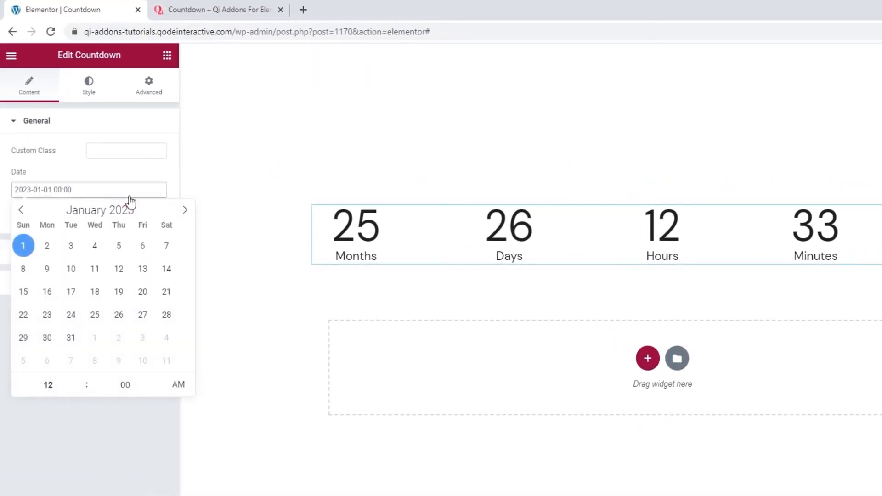
pyautogui.click(184, 210)
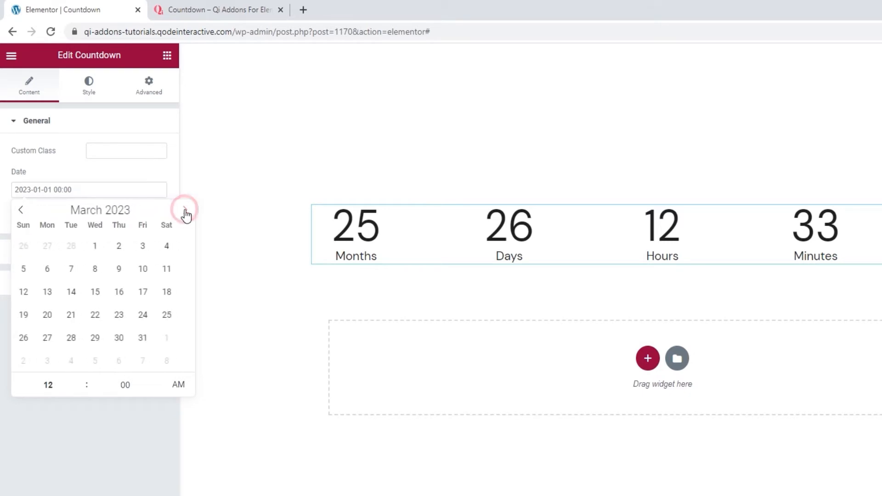
pyautogui.moveTo(118, 291)
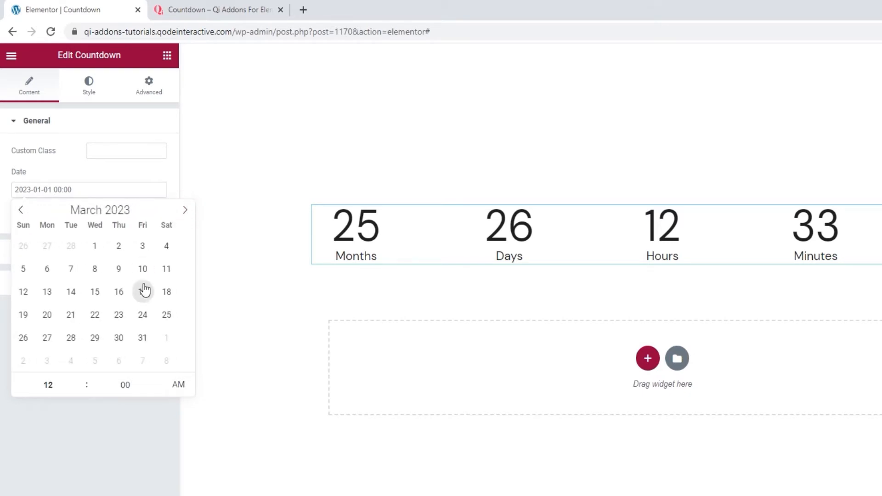
pyautogui.click(143, 292)
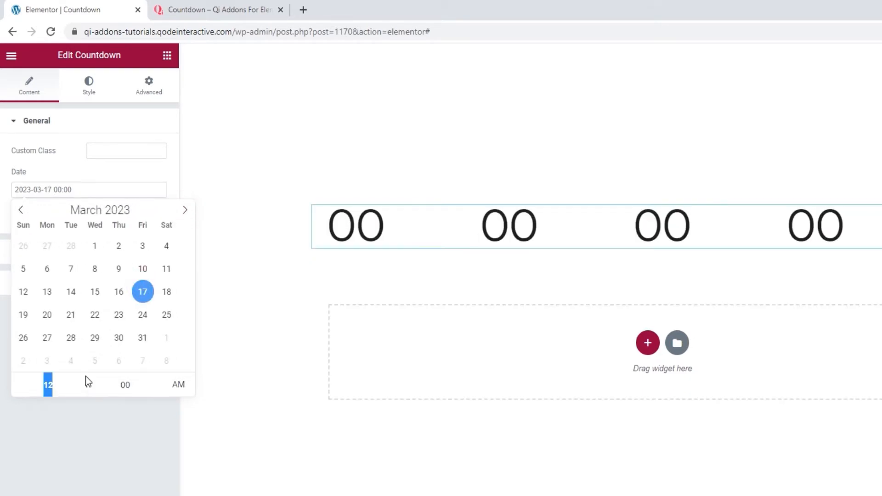
pyautogui.click(82, 380)
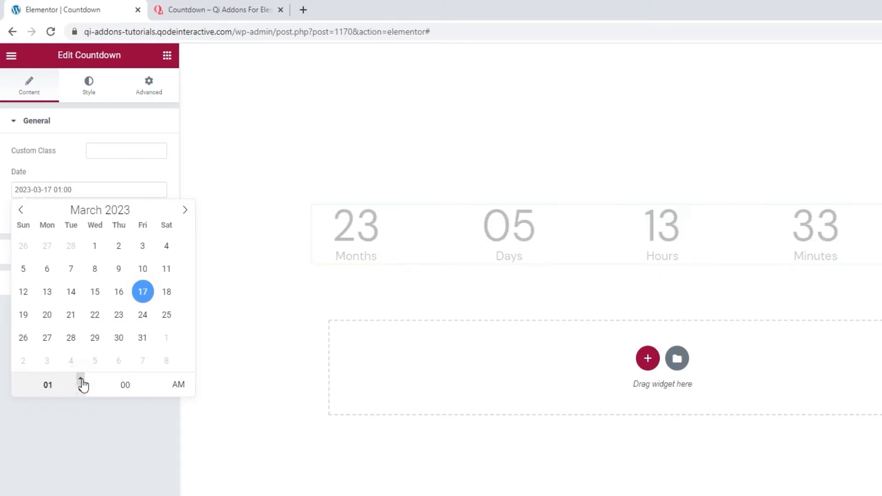
pyautogui.click(82, 380)
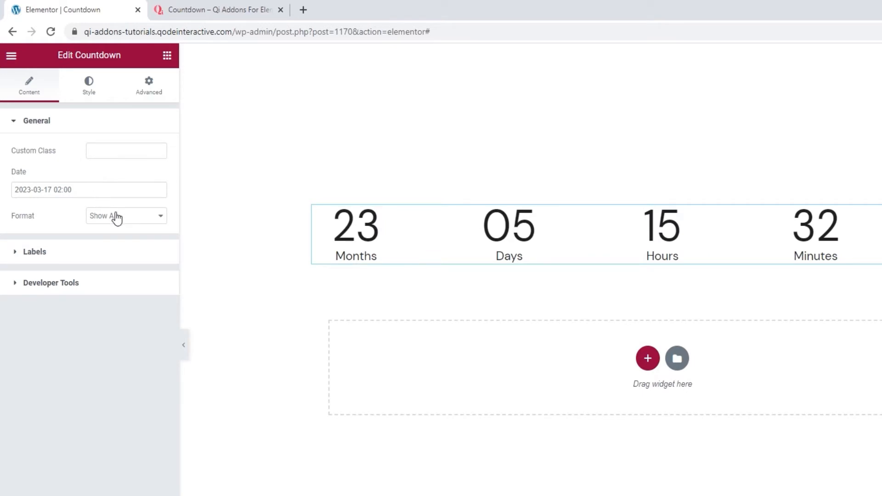
# Step: Try Hide Seconds and Hide Minutes And Seconds formats, then return to Show All
pyautogui.click(126, 215)
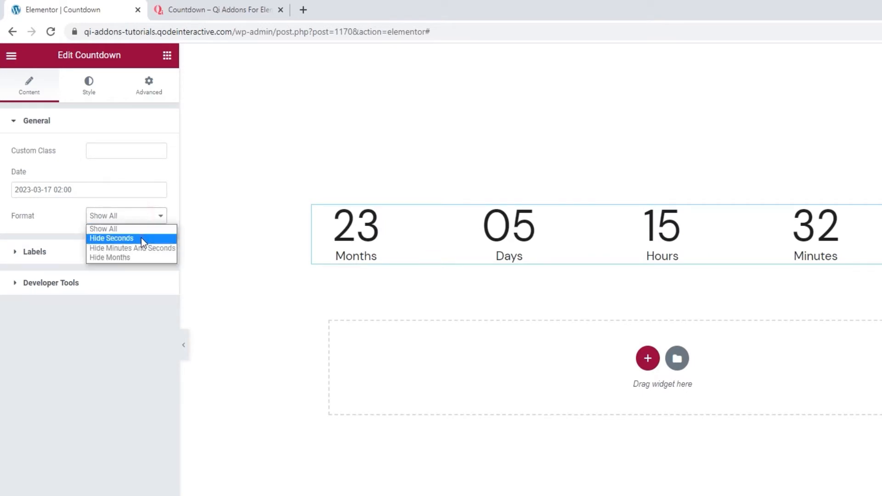
pyautogui.click(111, 238)
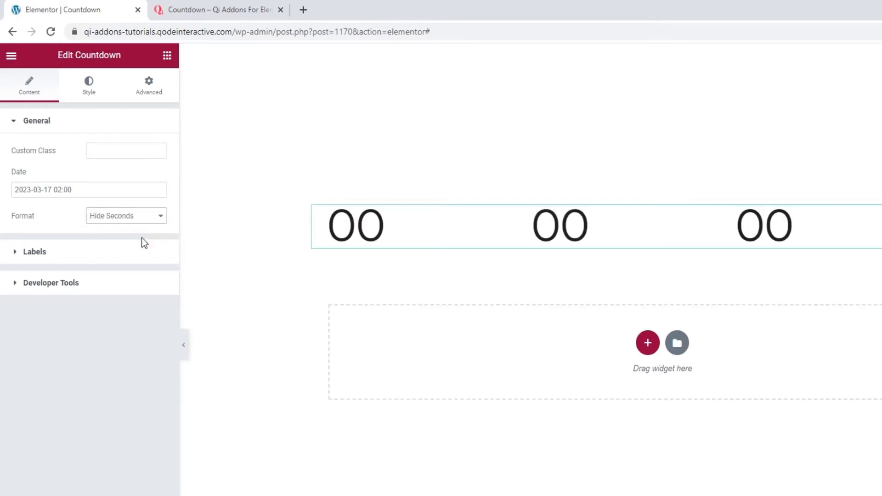
pyautogui.click(126, 215)
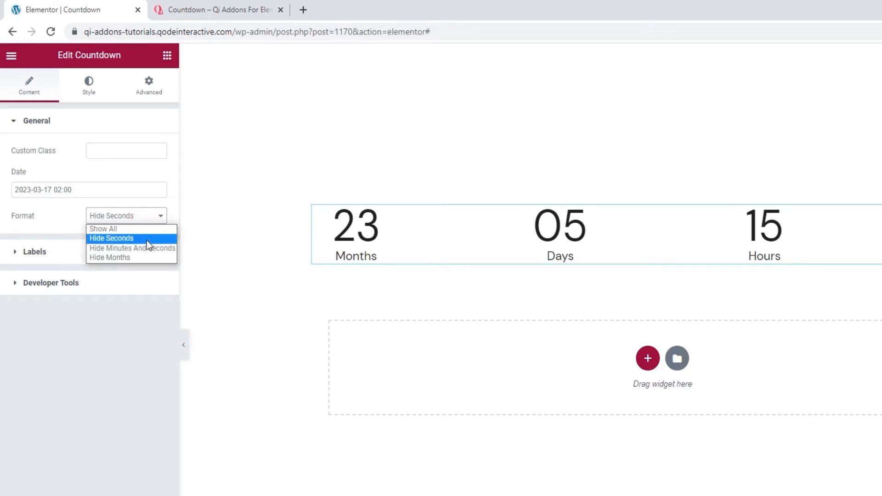
pyautogui.click(132, 248)
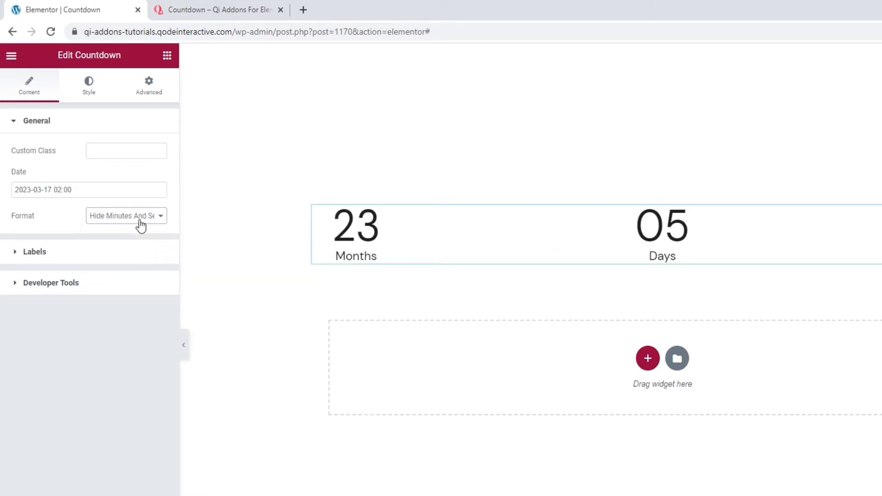
pyautogui.click(125, 215)
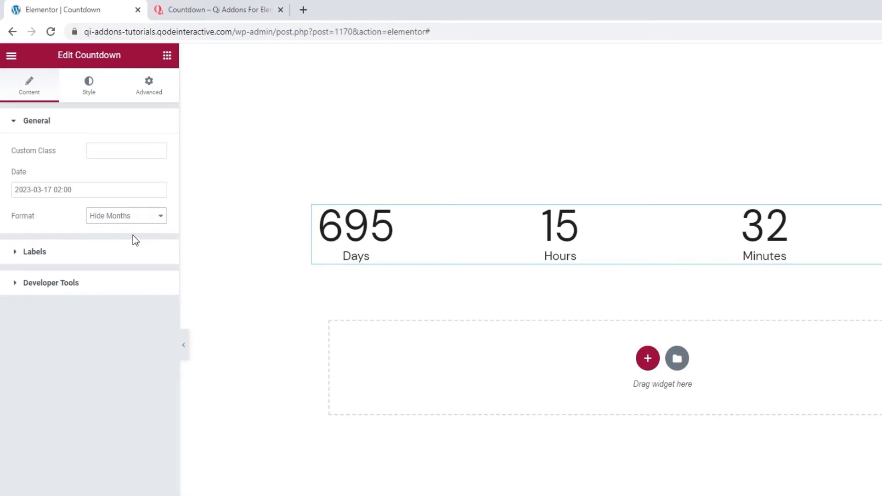
pyautogui.click(126, 215)
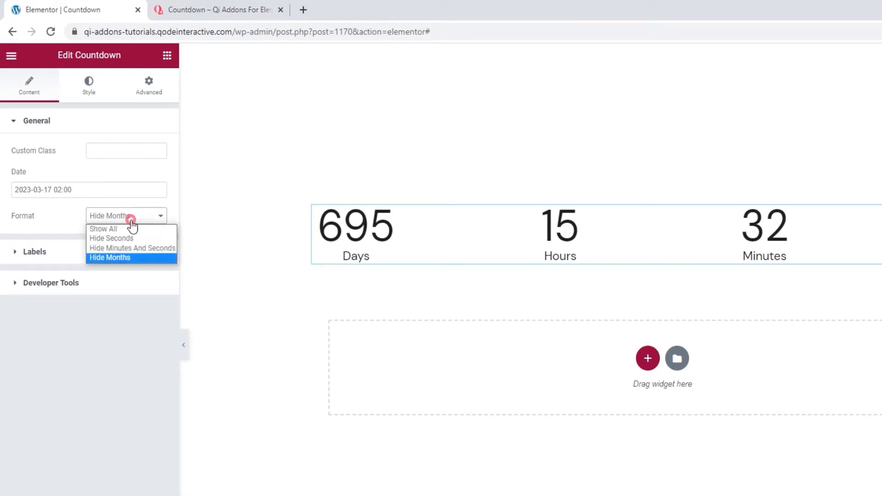
pyautogui.click(103, 228)
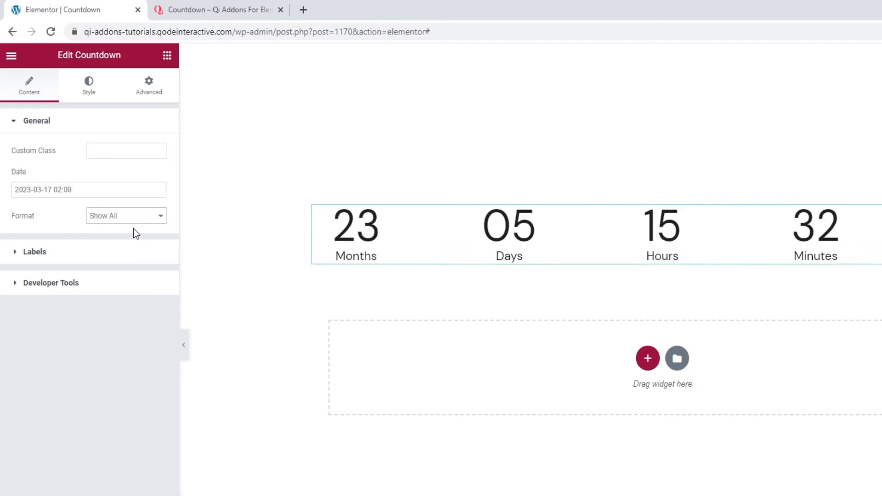
pyautogui.click(34, 252)
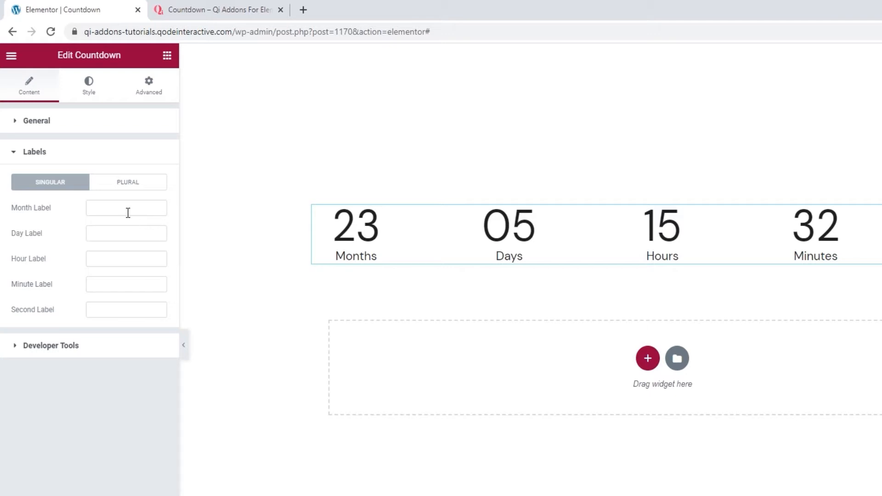
# Step: Select the Month Label field and switch the labels to their Plural variants
pyautogui.click(126, 208)
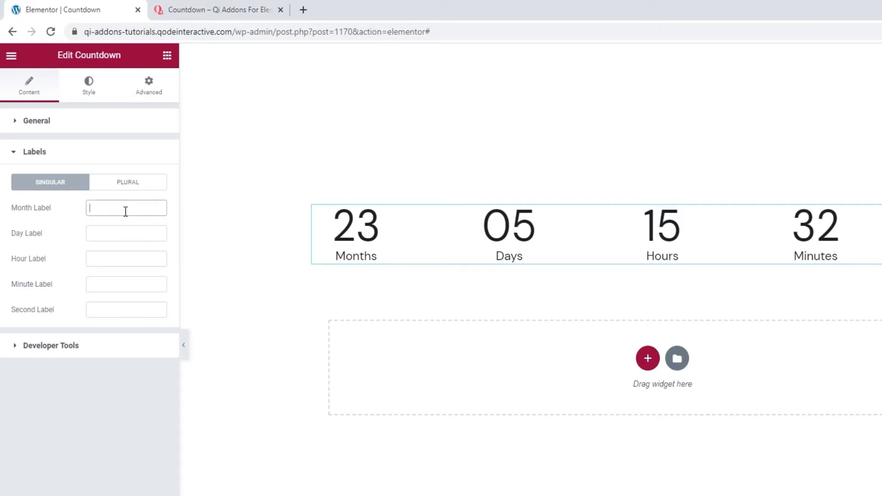
pyautogui.click(128, 182)
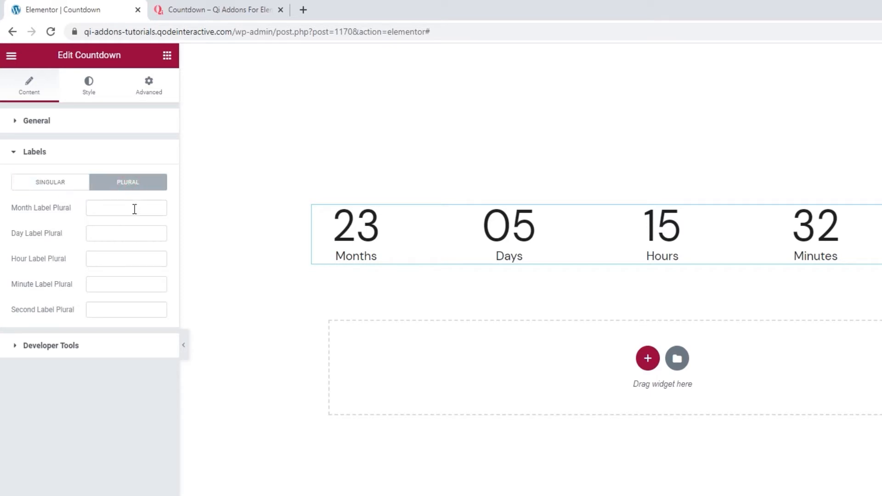
pyautogui.moveTo(112, 347)
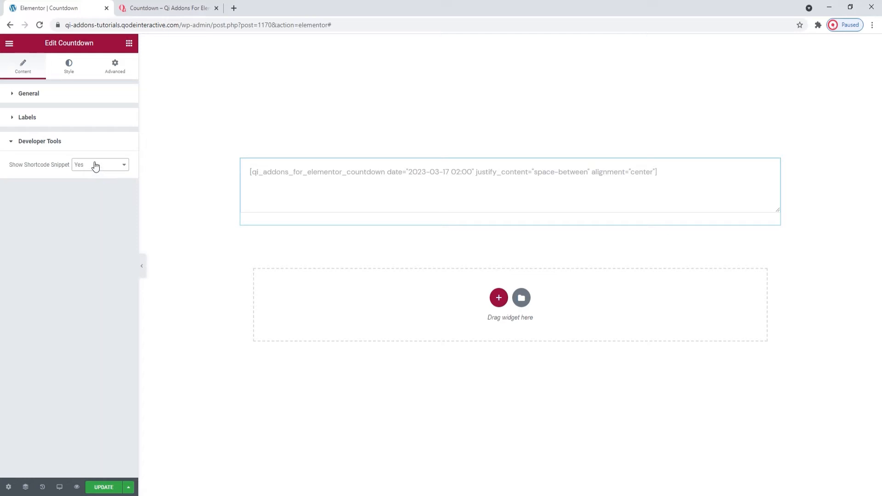
# Step: Toggle Show Shortcode Snippet on to reveal the shortcode, then leave it at No
pyautogui.click(99, 165)
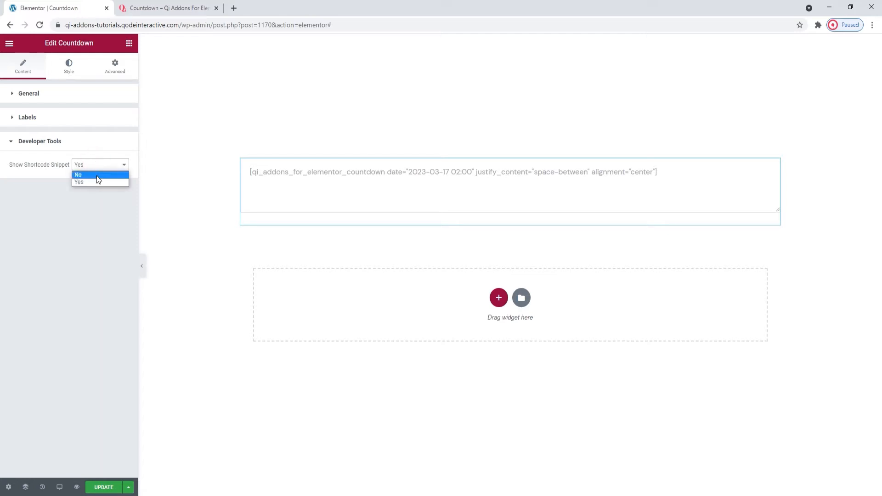
pyautogui.click(78, 175)
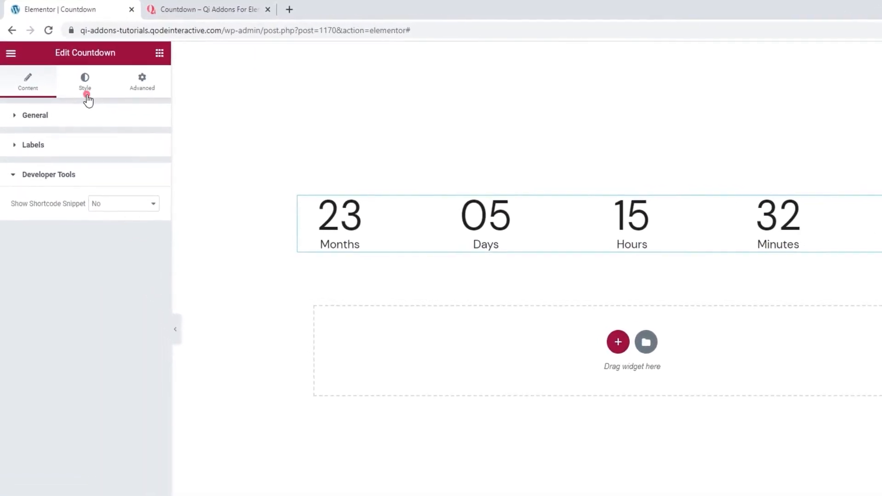
# Step: In Style, cycle Justify Content through Space Around, Space Evenly and Center
pyautogui.click(84, 82)
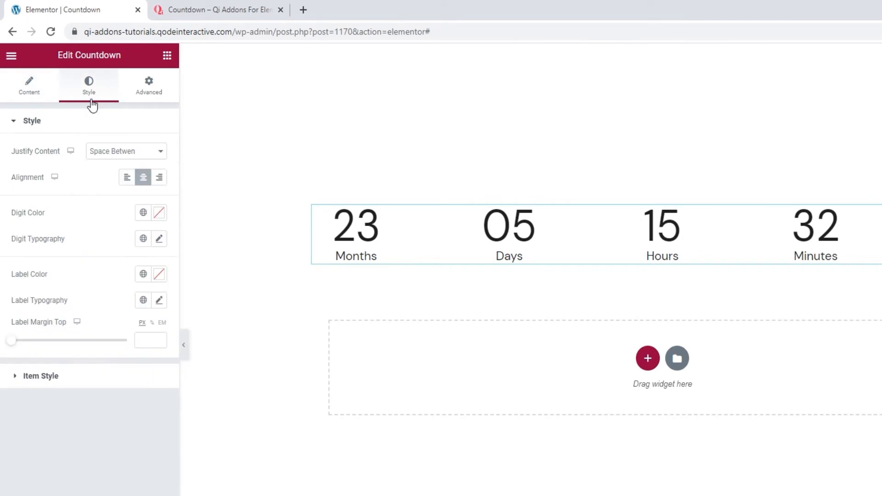
pyautogui.moveTo(88, 131)
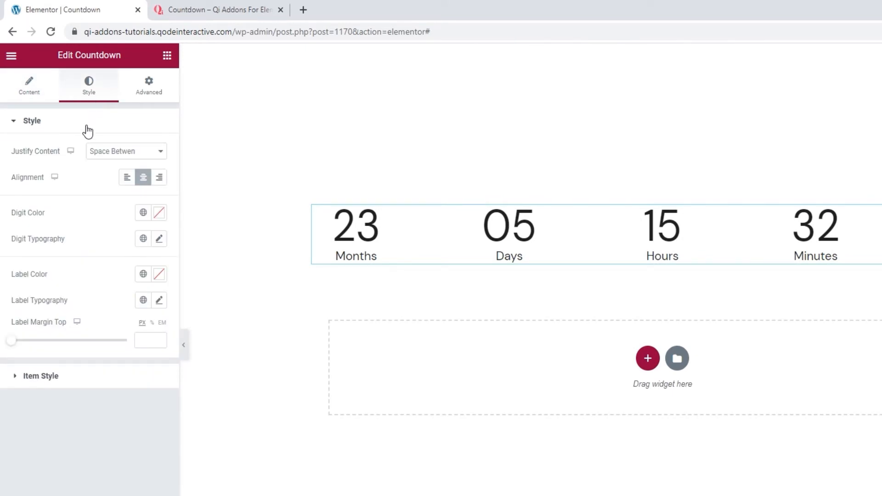
pyautogui.click(125, 150)
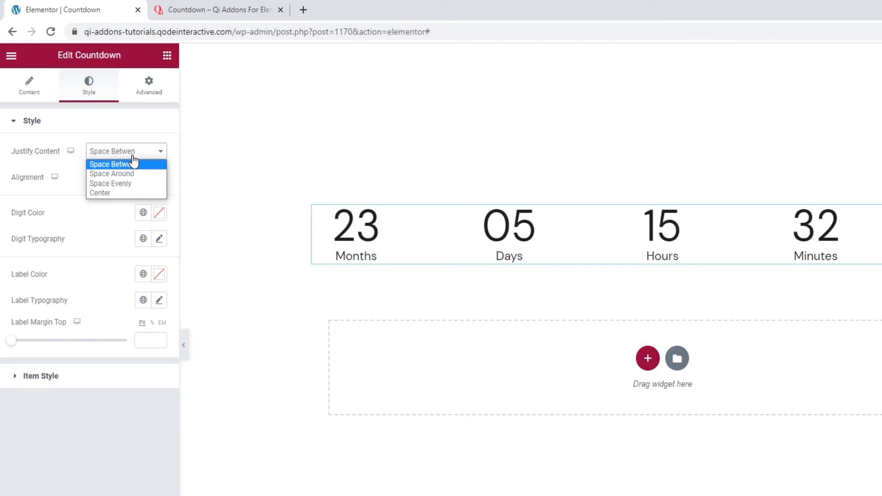
pyautogui.moveTo(146, 164)
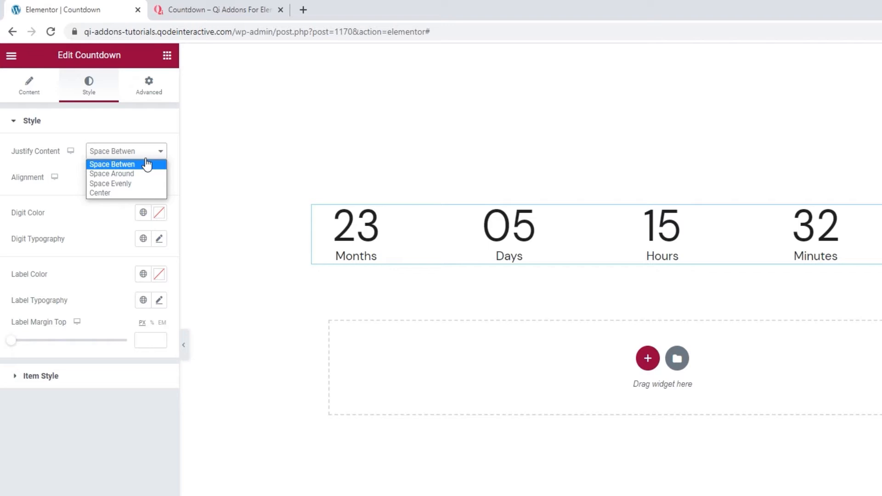
pyautogui.moveTo(147, 173)
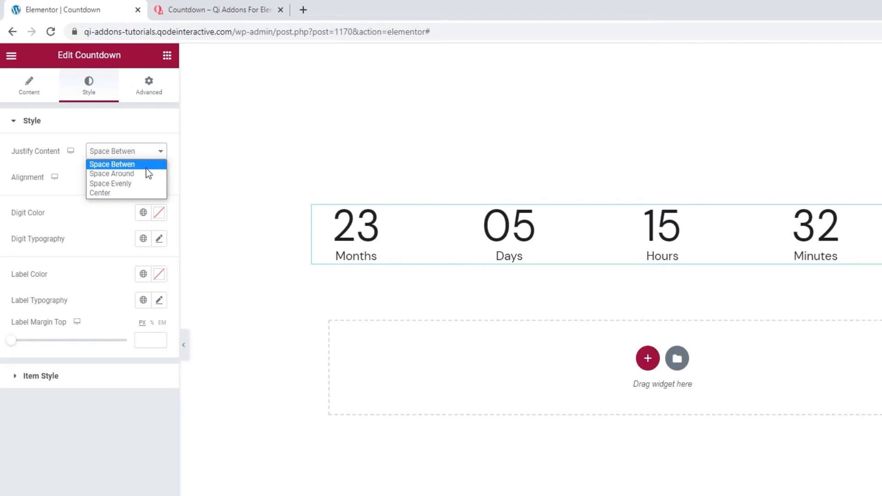
pyautogui.moveTo(146, 174)
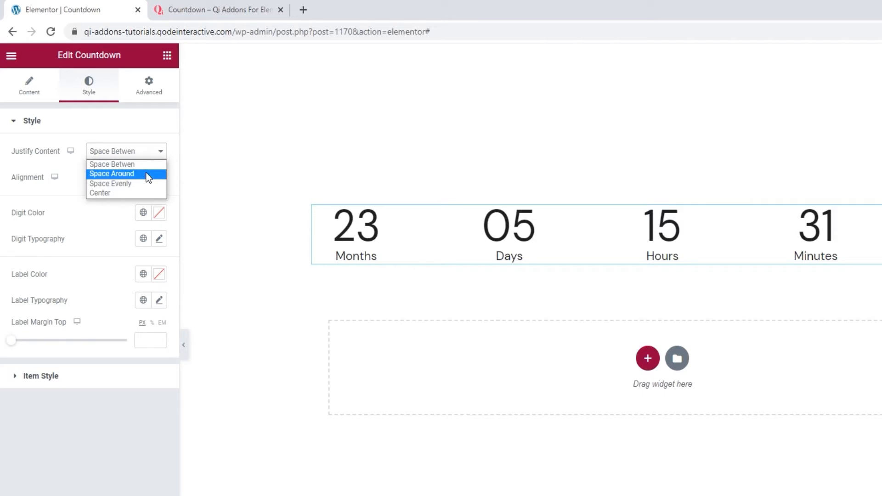
pyautogui.click(111, 174)
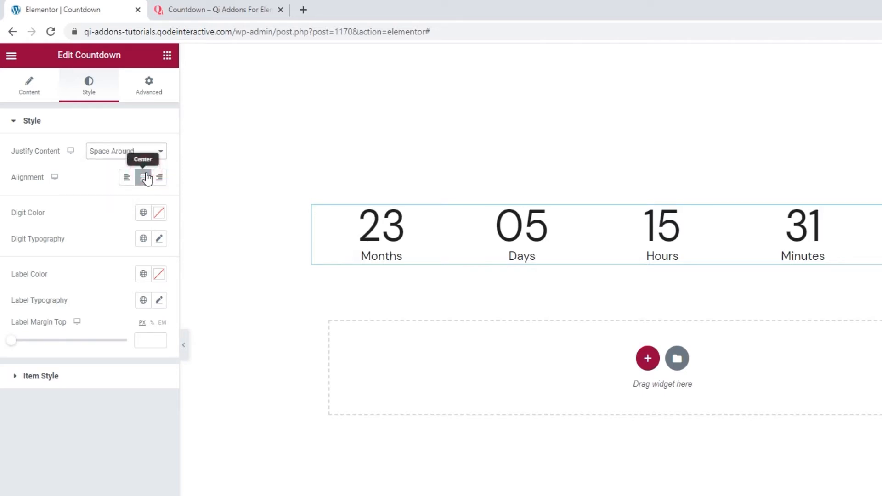
pyautogui.click(125, 151)
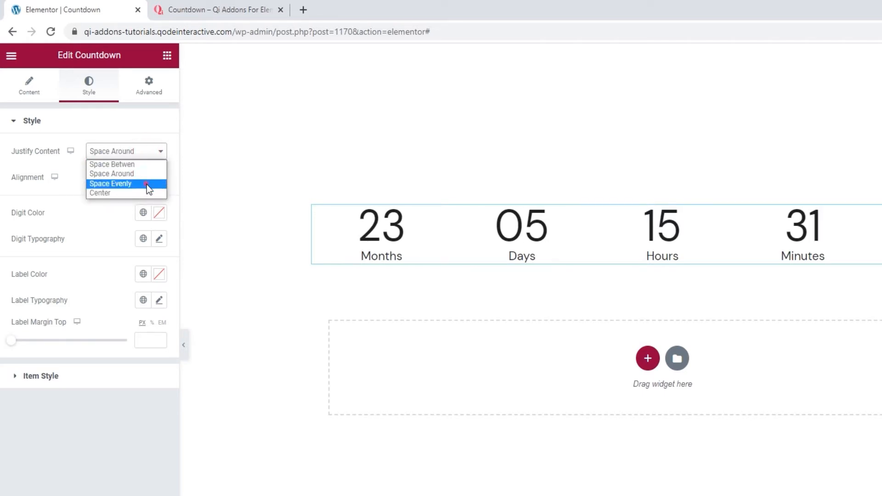
pyautogui.click(110, 183)
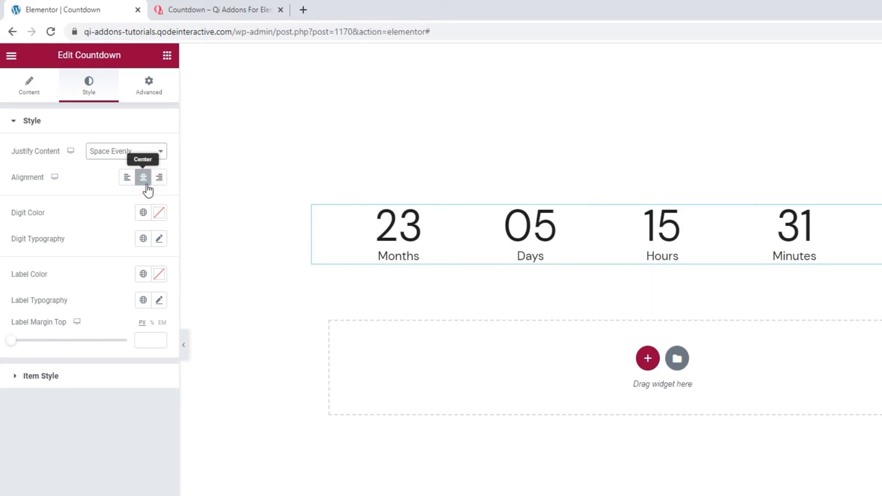
pyautogui.click(125, 150)
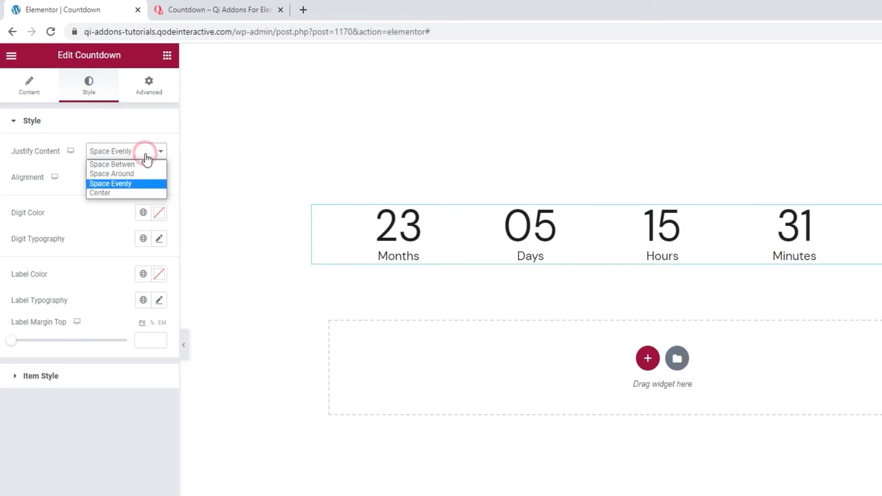
pyautogui.click(99, 193)
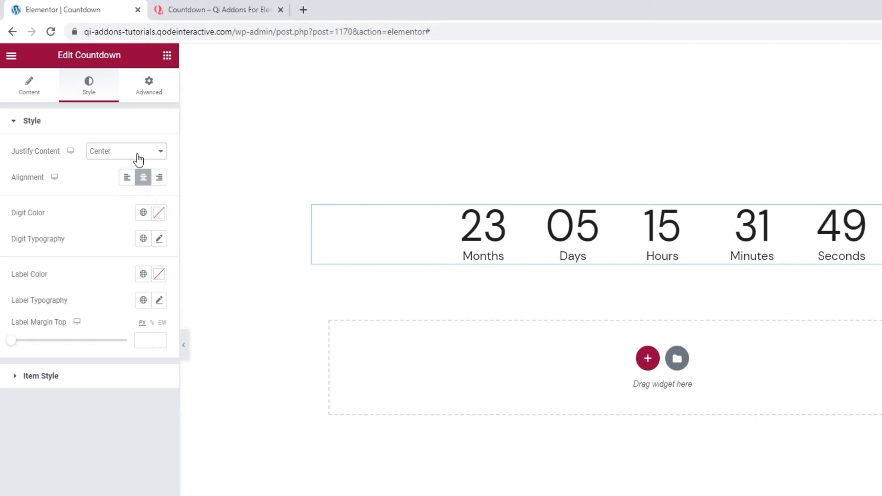
pyautogui.click(126, 151)
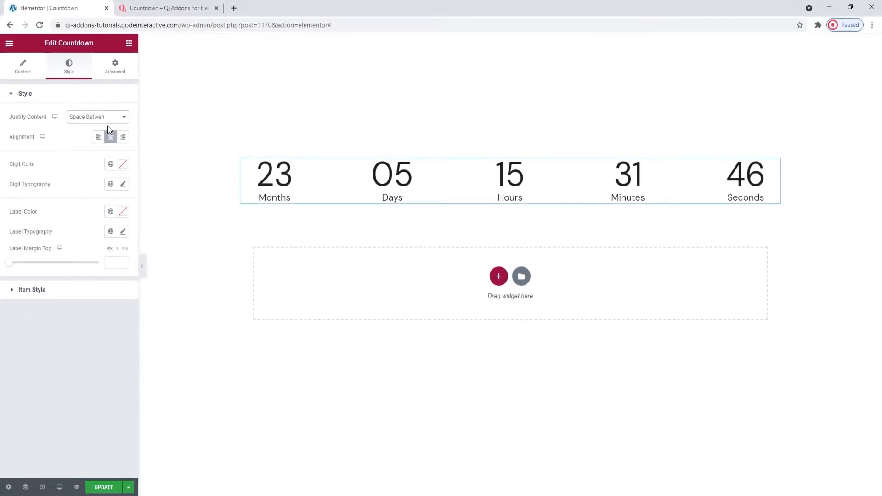
pyautogui.moveTo(92, 141)
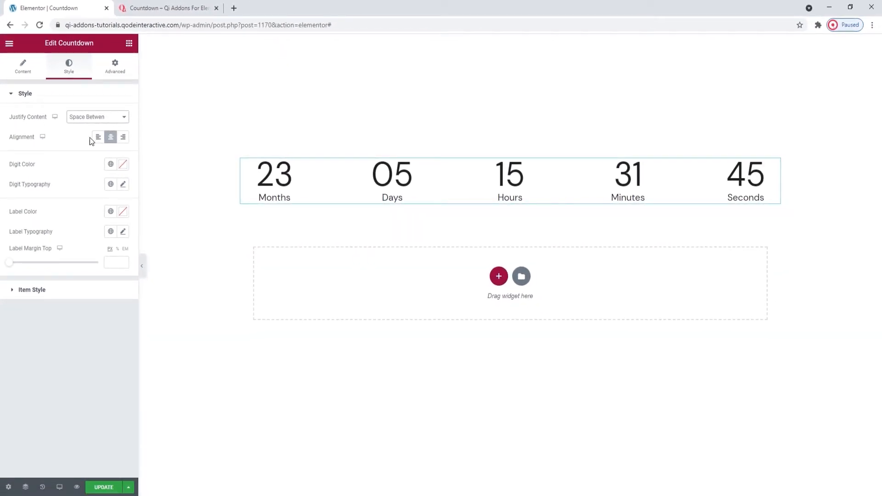
# Step: Centre-align the units after trying Left, and set the digit colour to a near-black #1e hex
pyautogui.click(98, 136)
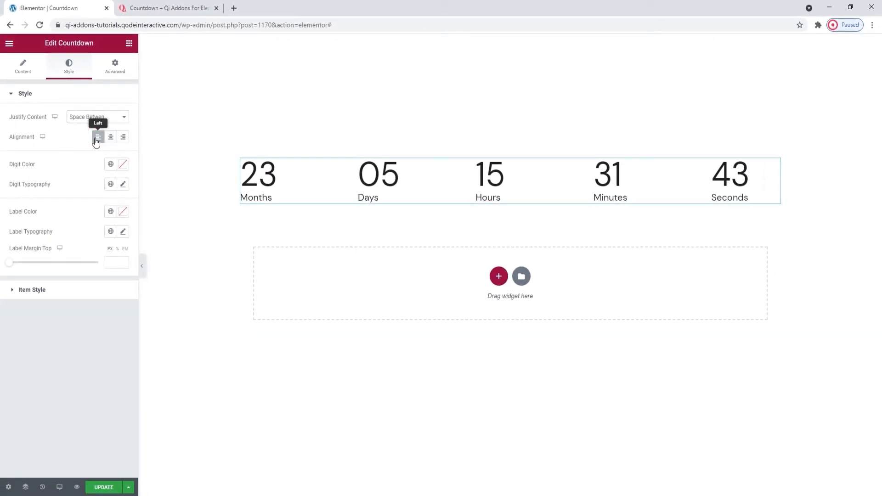
pyautogui.click(122, 137)
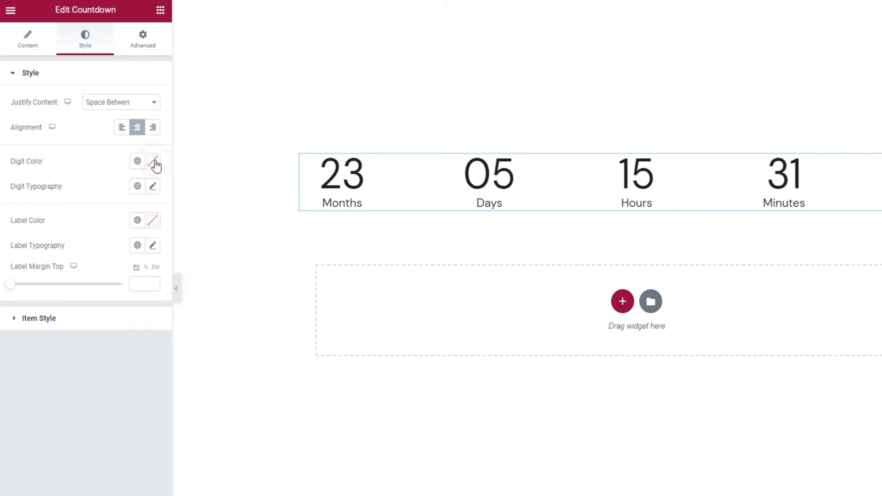
pyautogui.click(152, 162)
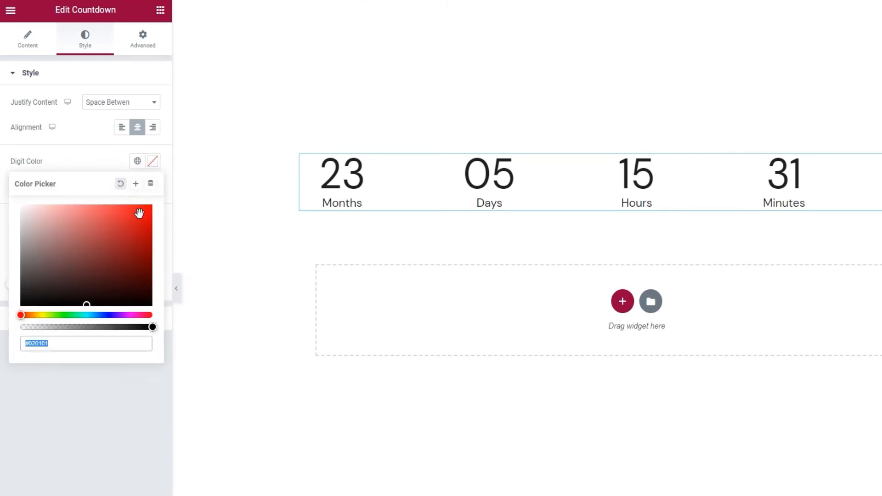
pyautogui.click(104, 217)
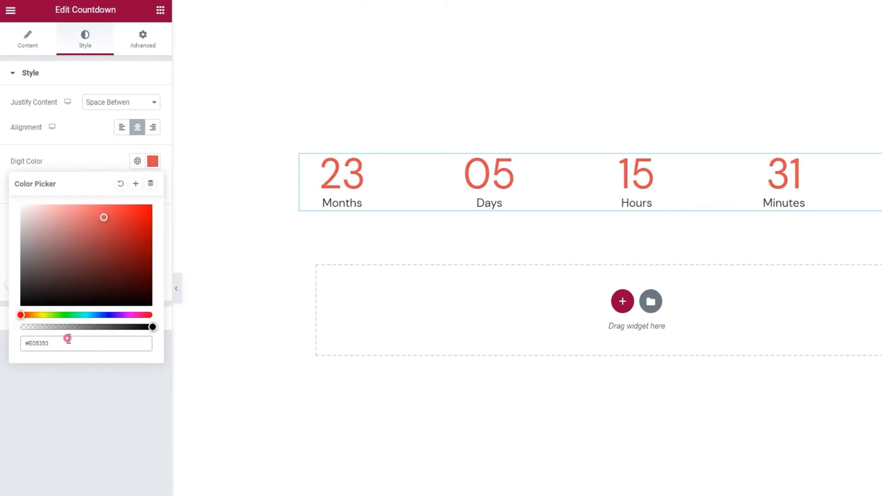
pyautogui.write('#1e')
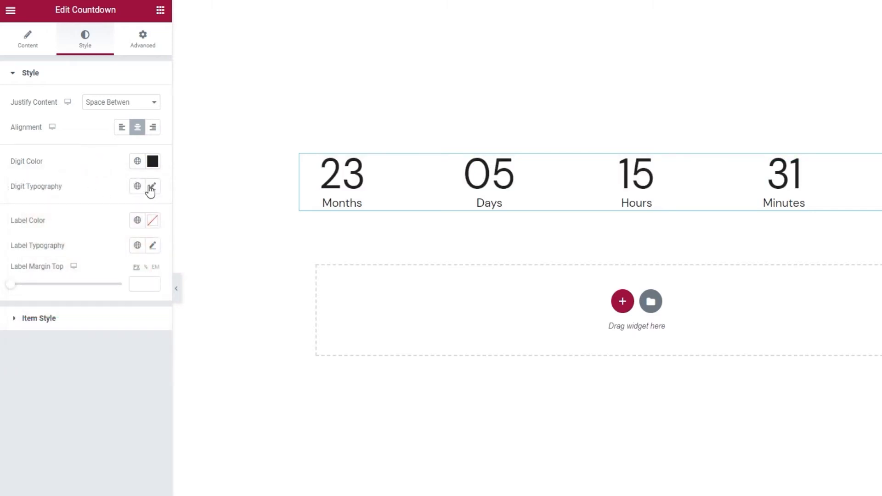
# Step: Set the digit typography weight to 500, leaving Transform and Style at Default
pyautogui.click(152, 187)
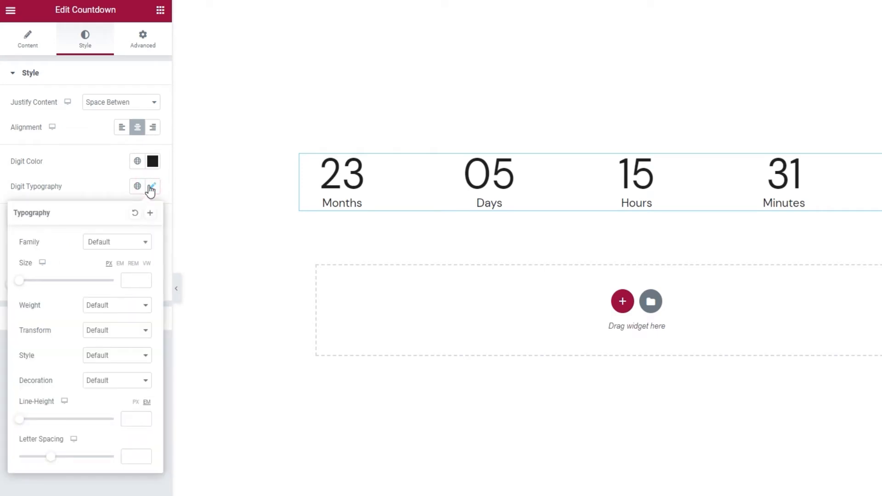
pyautogui.click(117, 241)
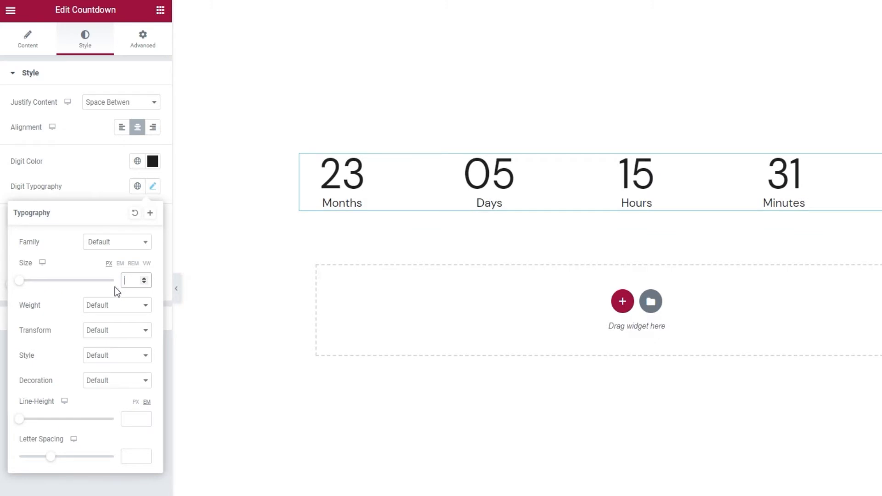
pyautogui.click(117, 305)
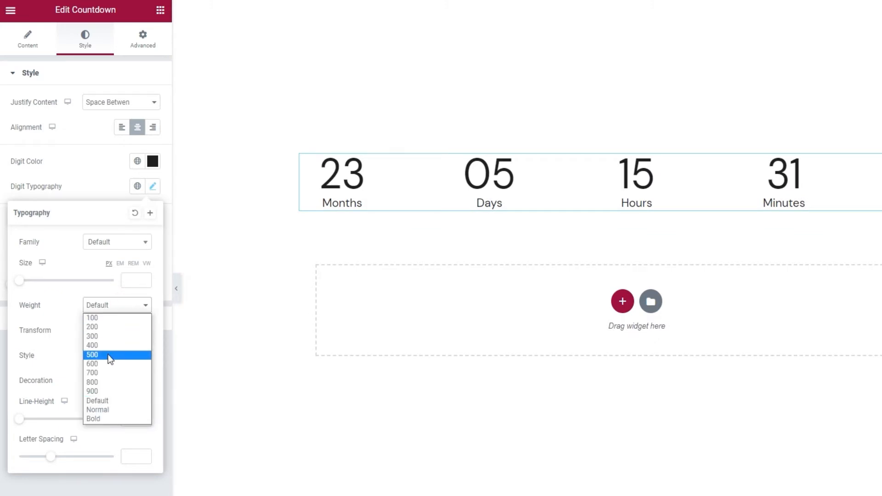
pyautogui.click(92, 354)
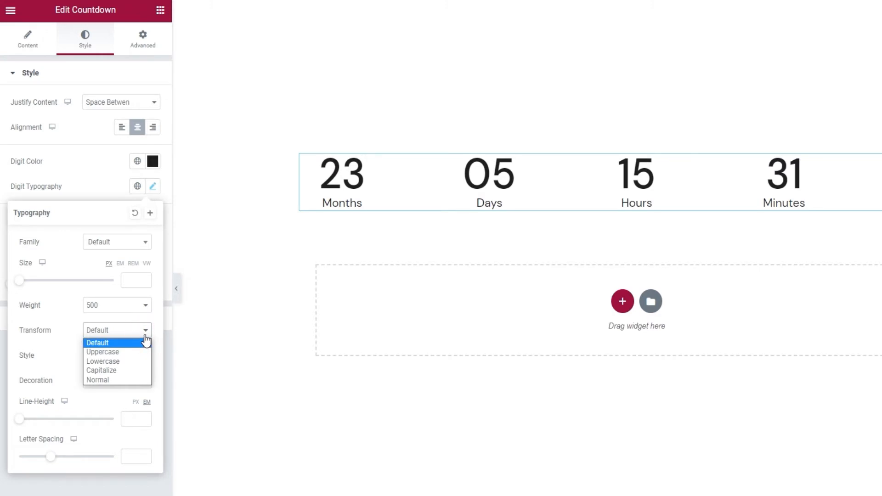
pyautogui.click(97, 343)
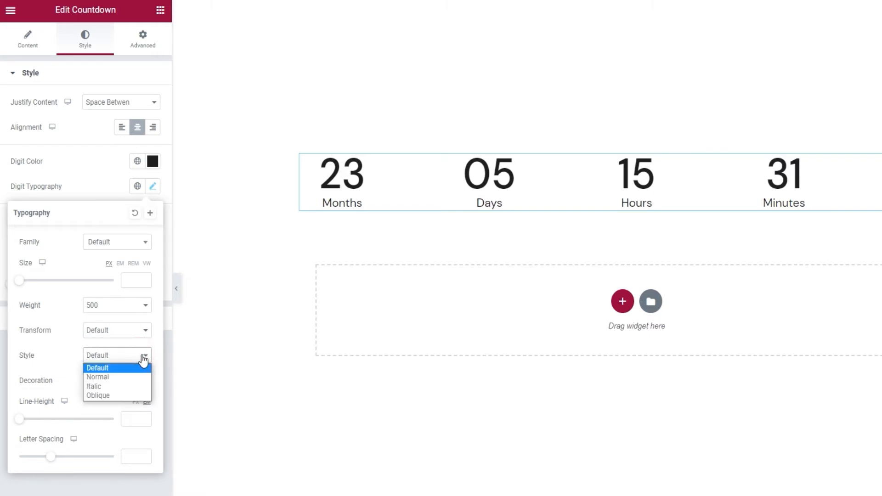
pyautogui.click(96, 368)
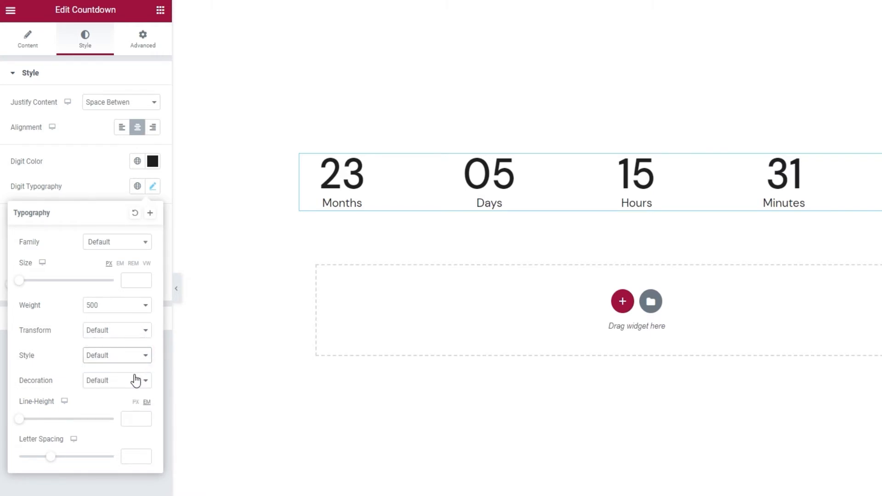
pyautogui.click(117, 379)
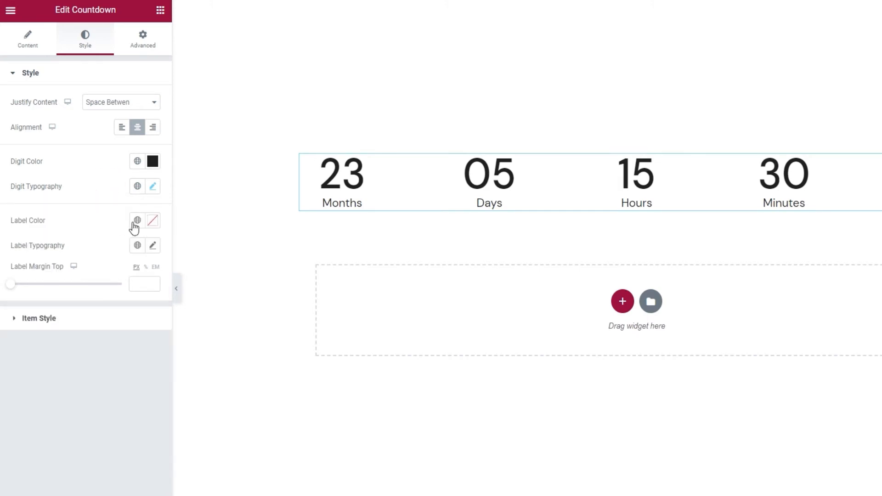
# Step: Give the labels a dark hex colour and choose a label font weight
pyautogui.click(137, 220)
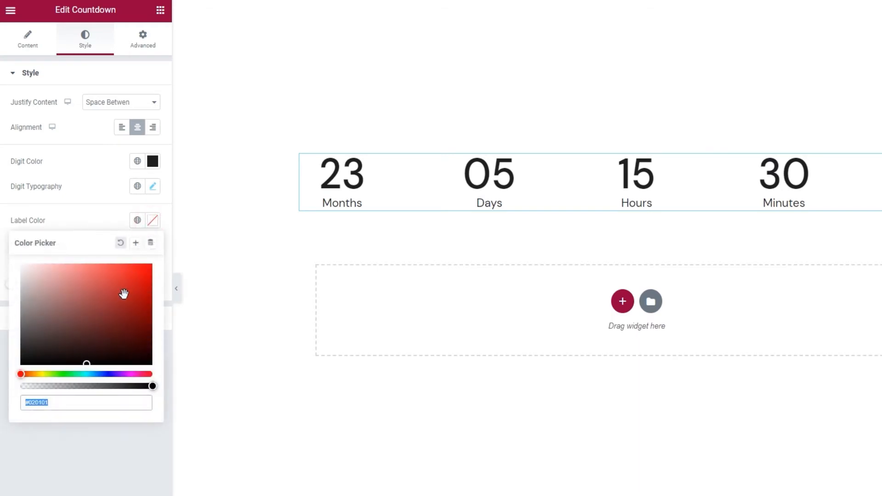
pyautogui.click(54, 294)
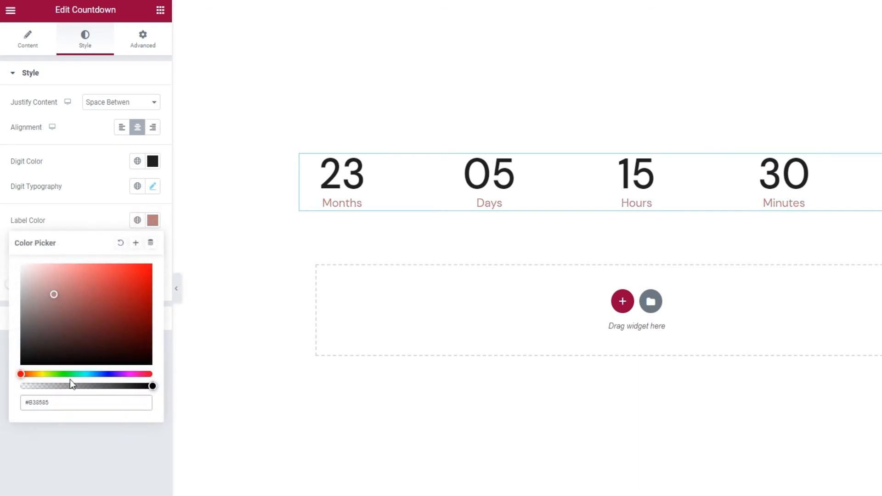
pyautogui.tripleClick(87, 403)
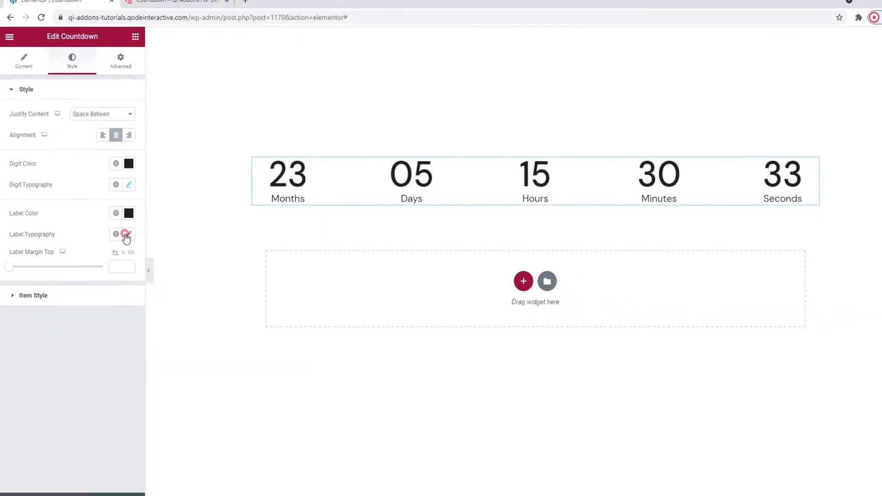
pyautogui.click(124, 233)
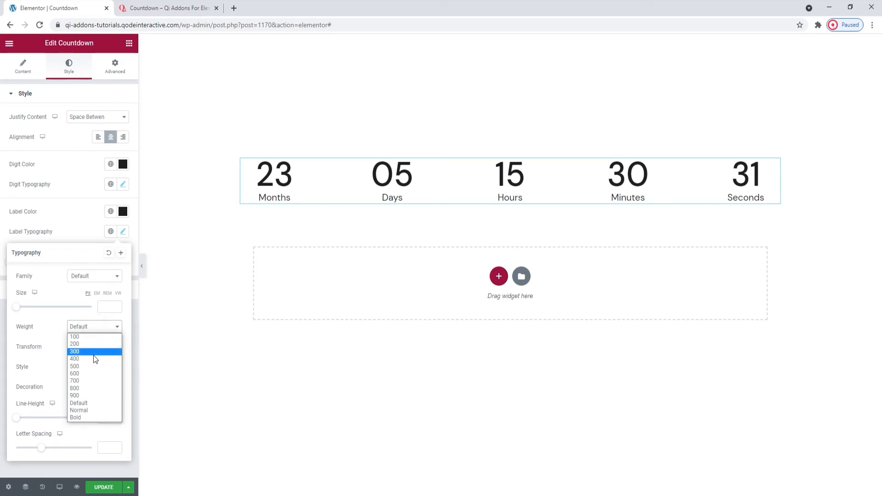
pyautogui.click(75, 367)
pyautogui.write('14')
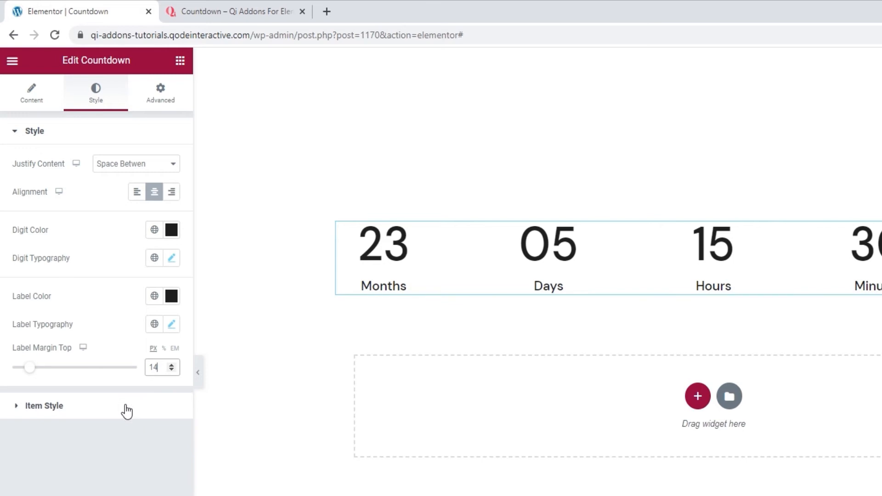
pyautogui.click(44, 405)
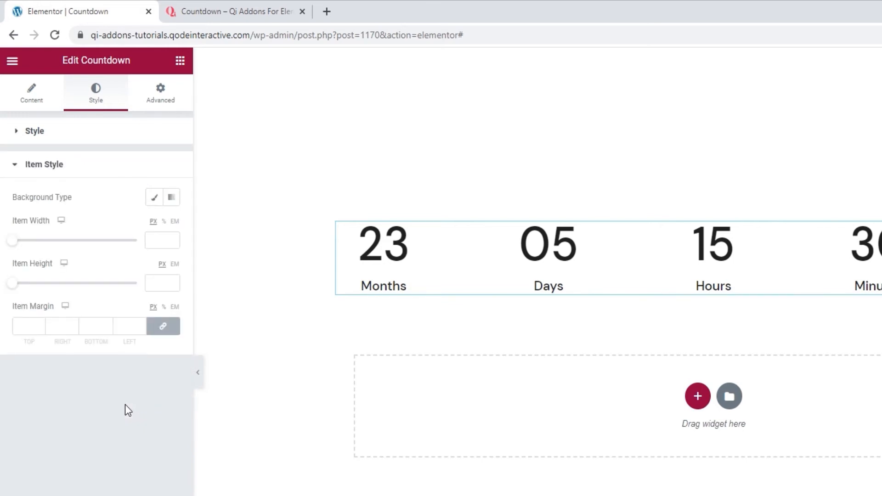
pyautogui.moveTo(153, 197)
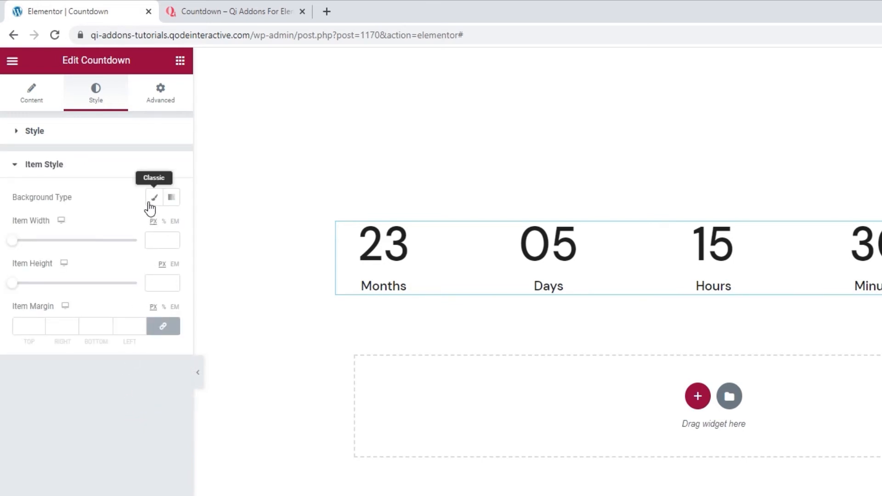
pyautogui.click(154, 198)
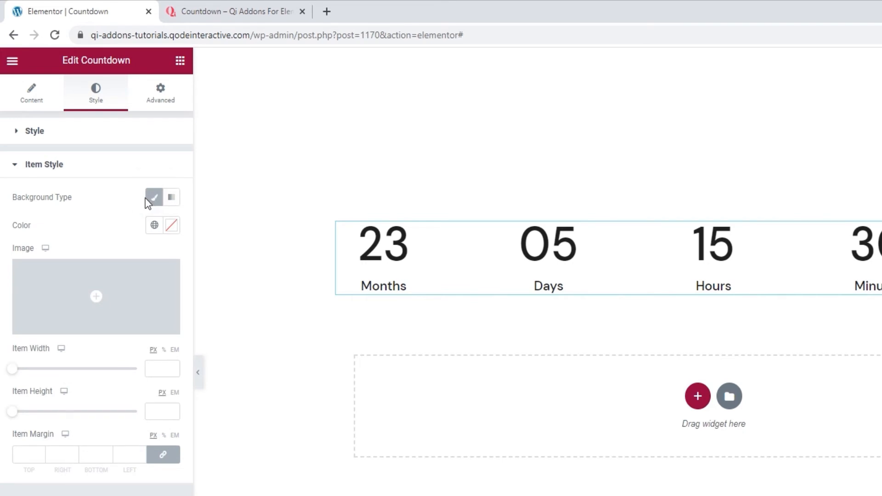
pyautogui.click(154, 225)
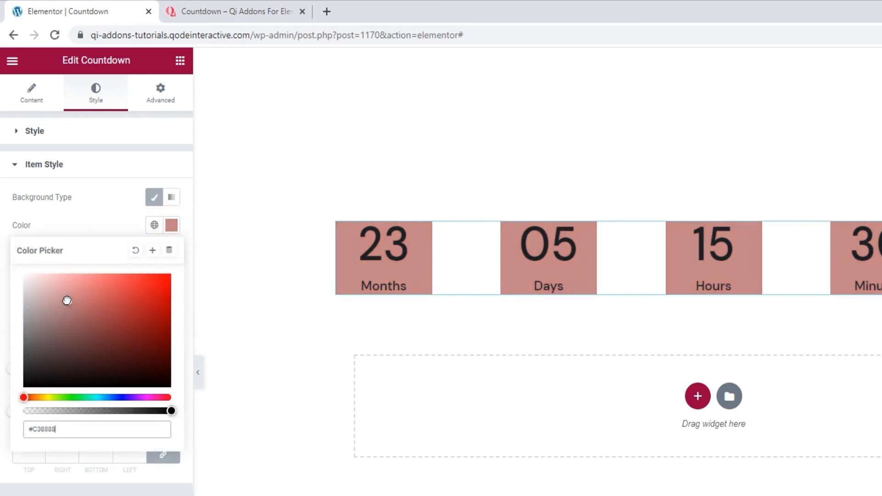
pyautogui.click(118, 228)
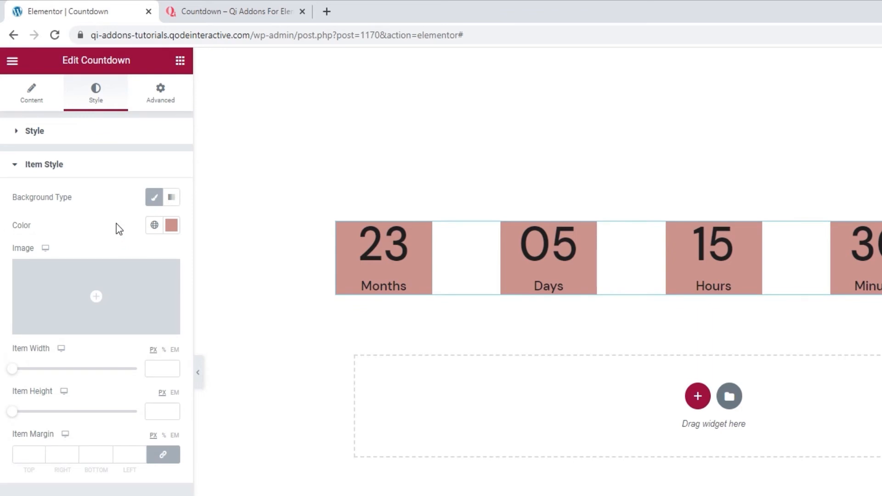
pyautogui.moveTo(127, 244)
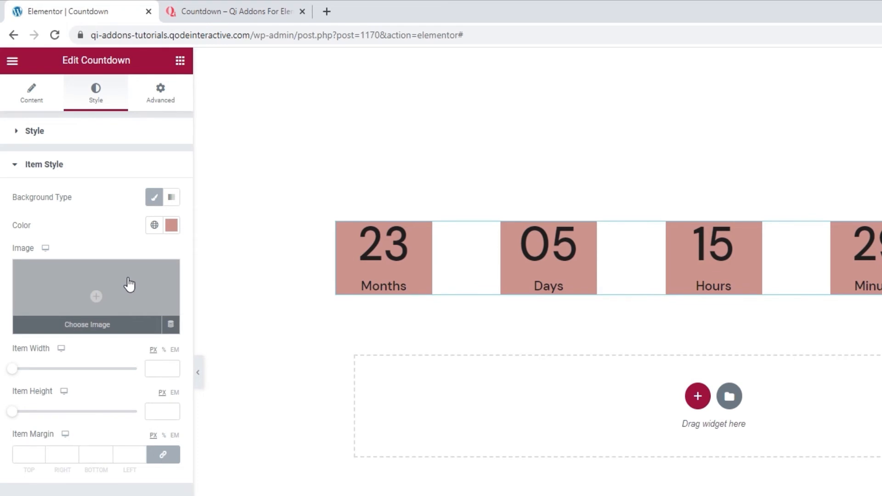
pyautogui.click(171, 225)
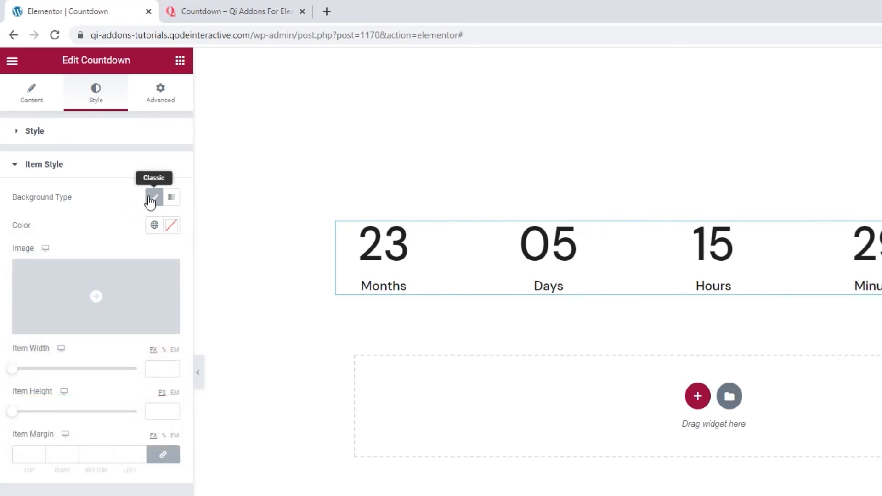
# Step: Switch the item background to Gradient with a green first colour over red
pyautogui.click(172, 198)
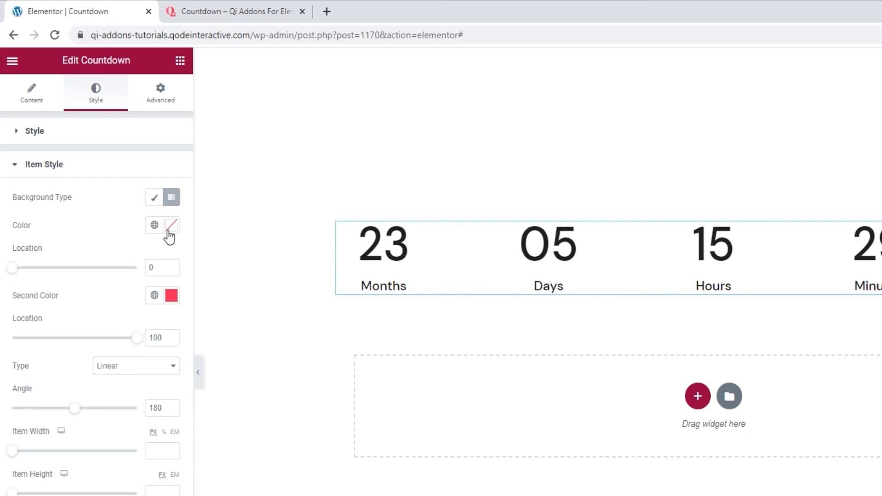
pyautogui.click(172, 225)
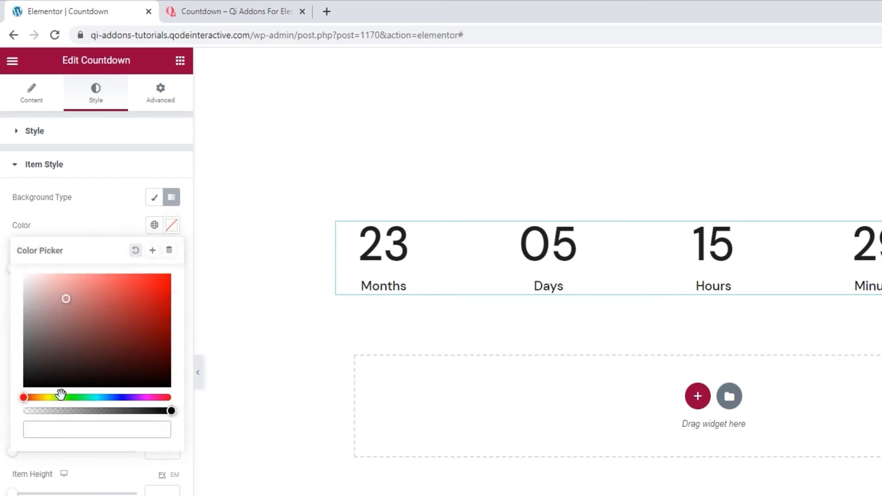
pyautogui.click(171, 197)
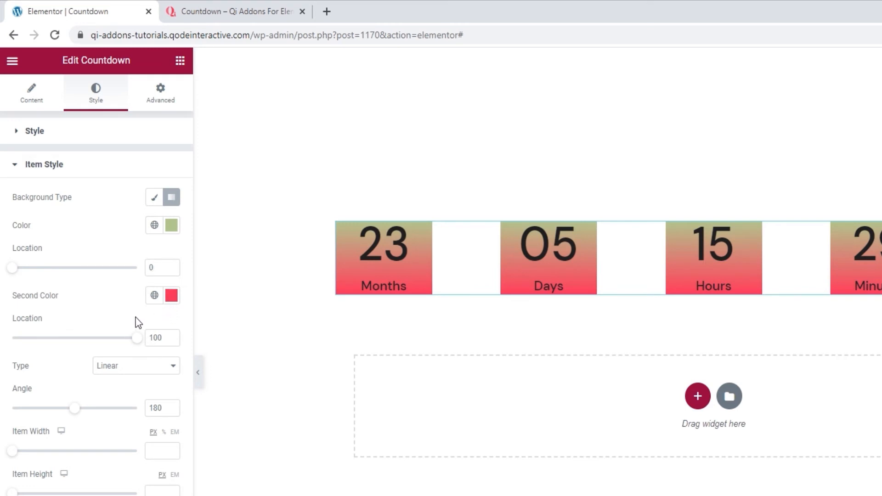
pyautogui.moveTo(138, 346)
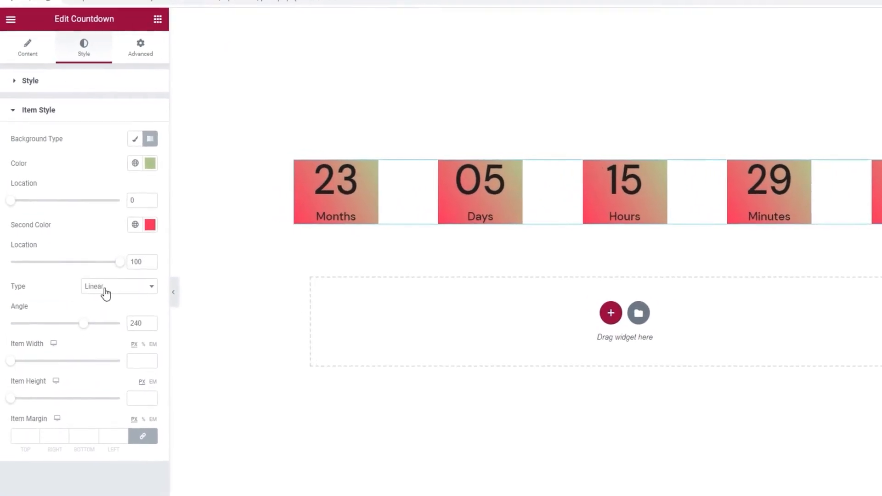
# Step: Make the gradient Radial and position its centre at Bottom Right
pyautogui.click(119, 286)
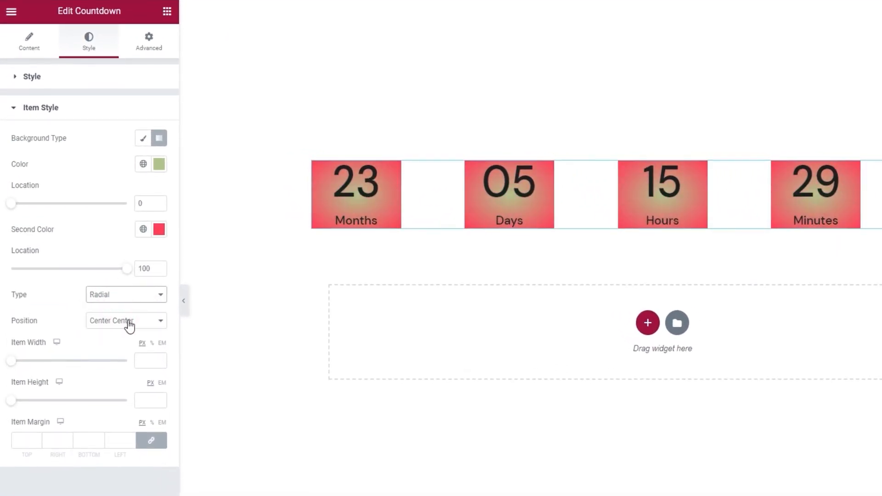
pyautogui.click(125, 319)
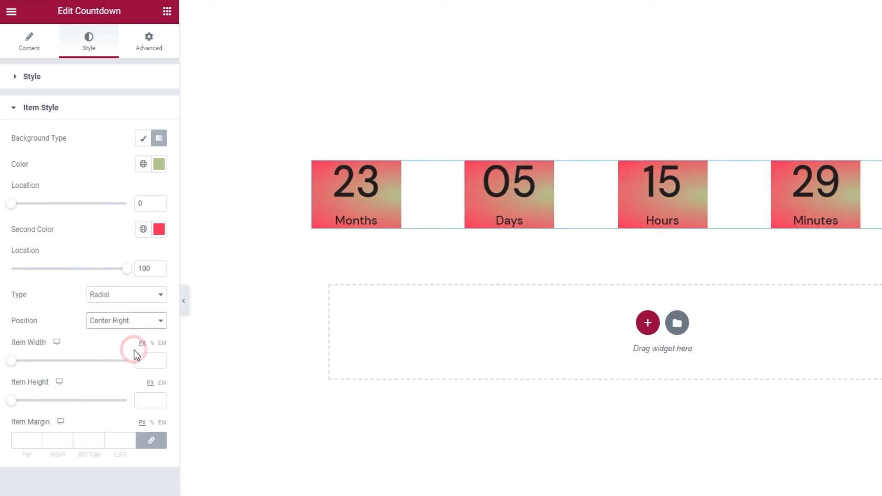
pyautogui.click(126, 320)
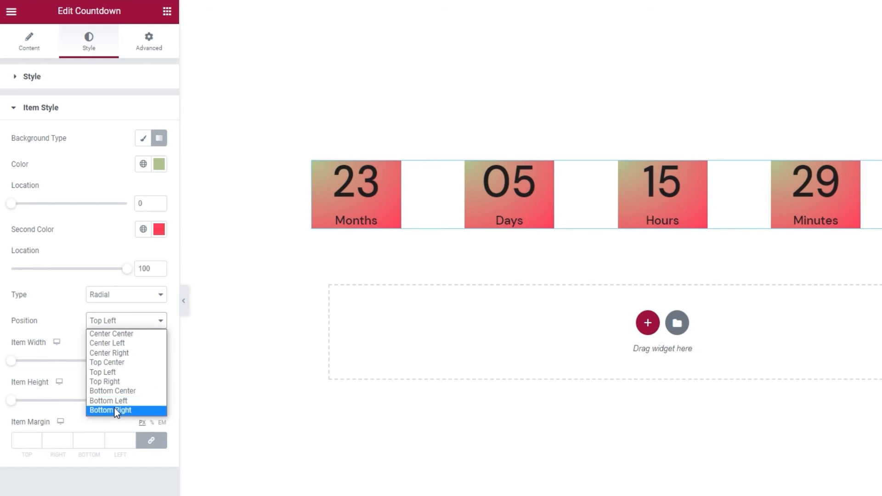
pyautogui.click(110, 410)
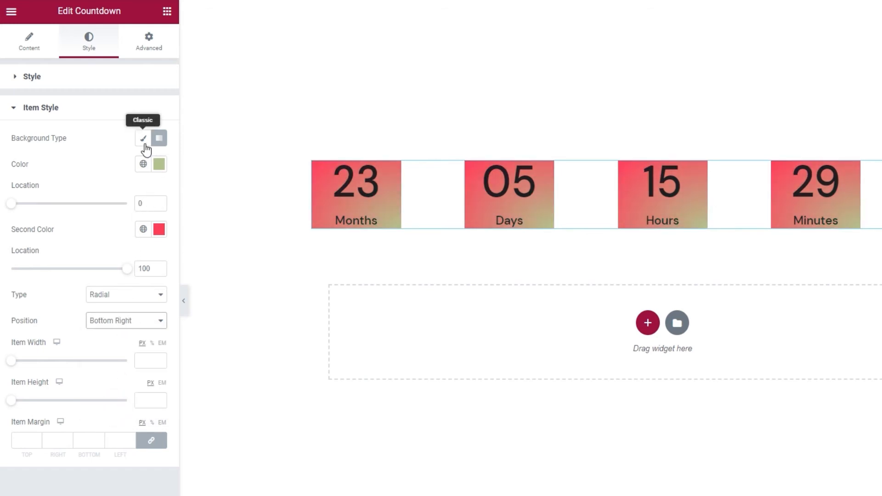
# Step: Return the items to a Classic solid background and set Item Width and Height to 200 px
pyautogui.click(144, 139)
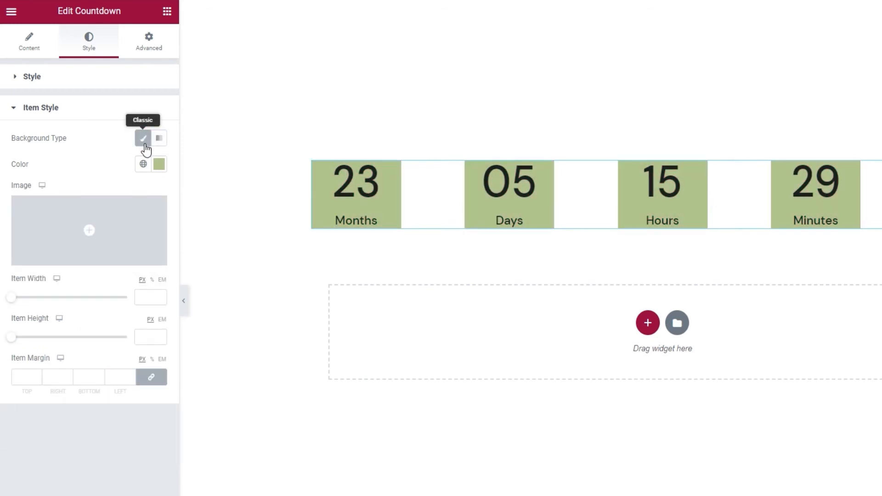
pyautogui.moveTo(25, 297)
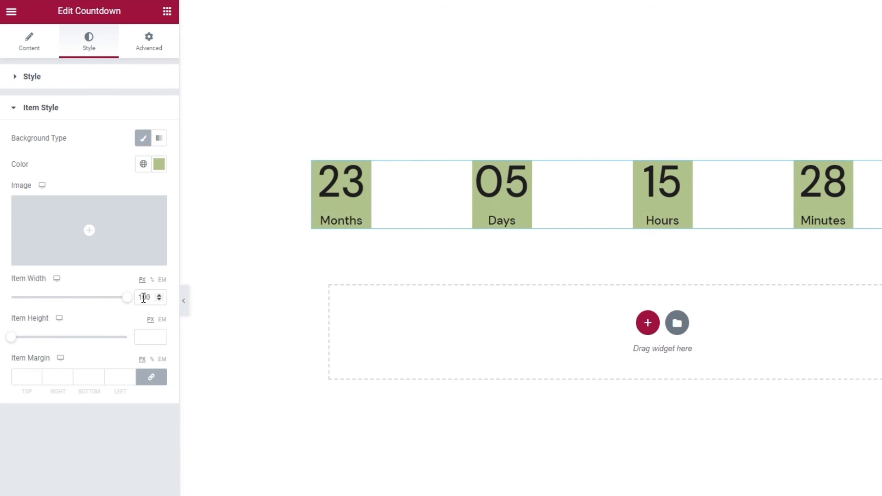
pyautogui.tripleClick(146, 297)
pyautogui.write('200')
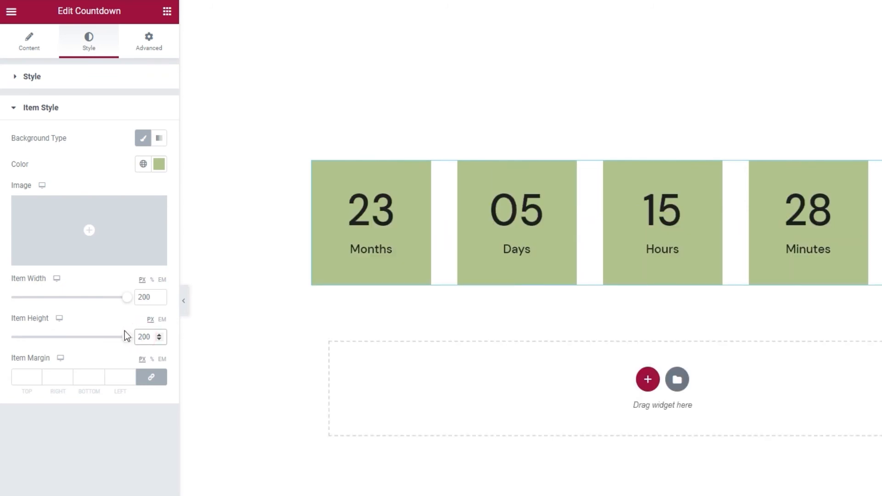
pyautogui.moveTo(119, 328)
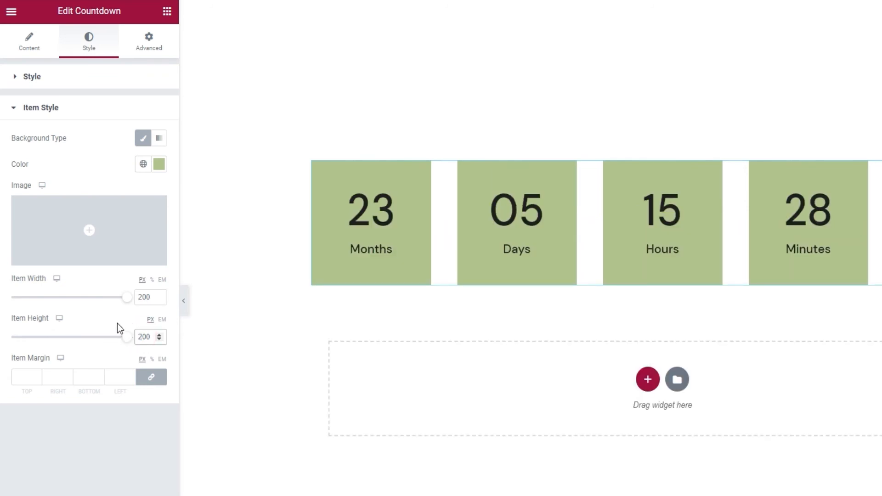
pyautogui.click(159, 163)
pyautogui.write('30')
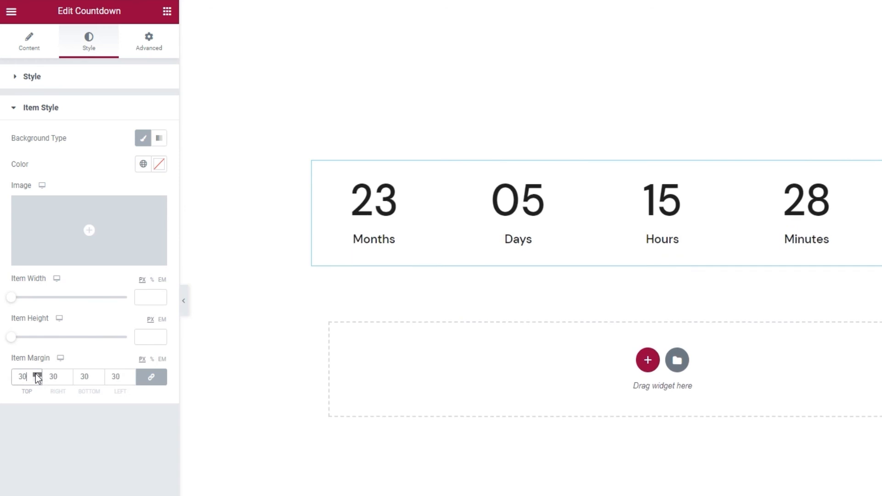
# Step: Set Item Margin to 0 on all sides, update the page and return to the Qi Addons demo
pyautogui.click(24, 377)
pyautogui.write('0')
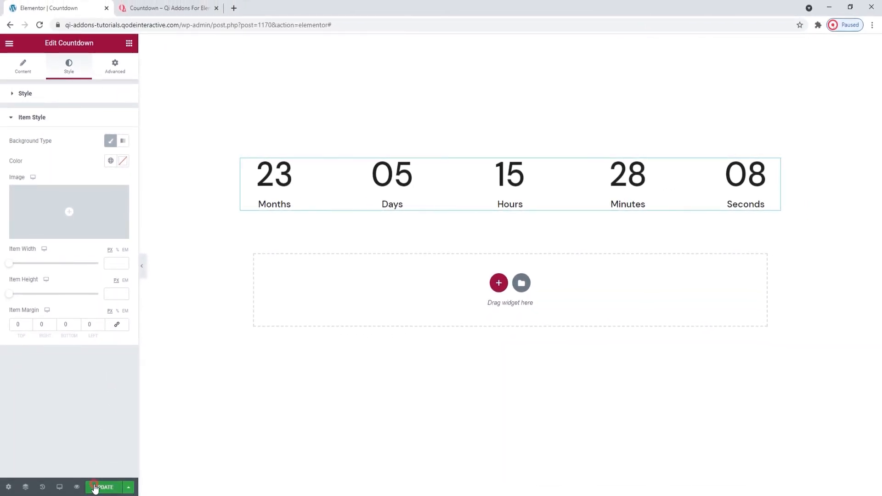
pyautogui.click(103, 487)
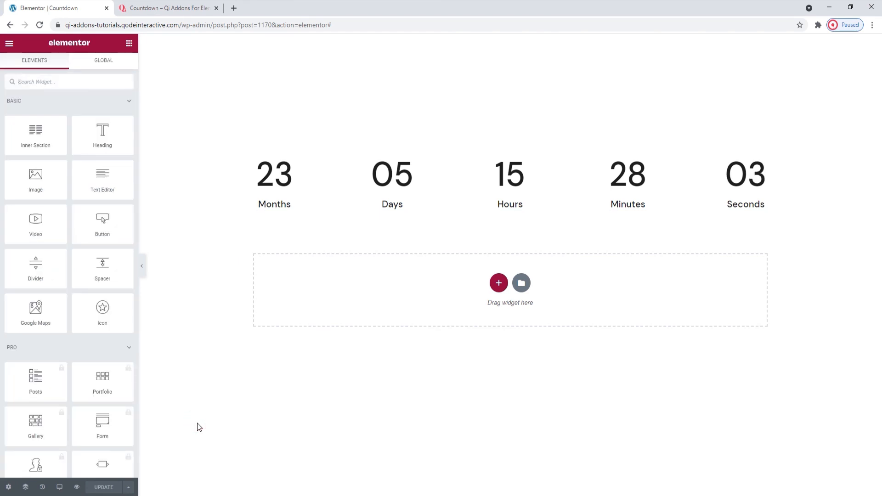
pyautogui.click(166, 8)
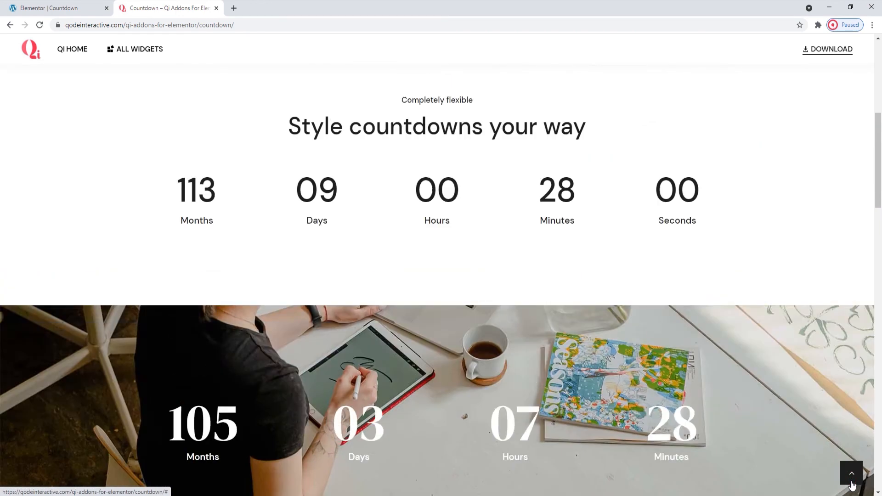
# Step: Scroll through the Countdown demo examples down to the Choose what to show section
pyautogui.scroll(3)
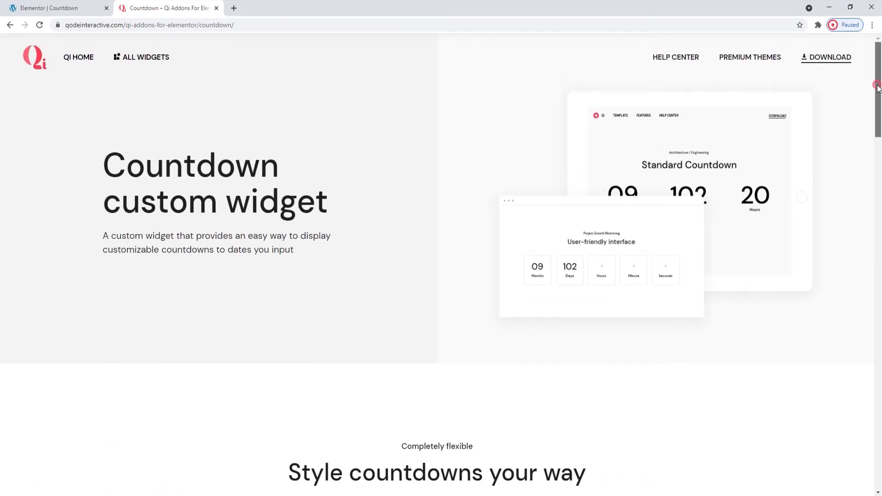
pyautogui.scroll(-3)
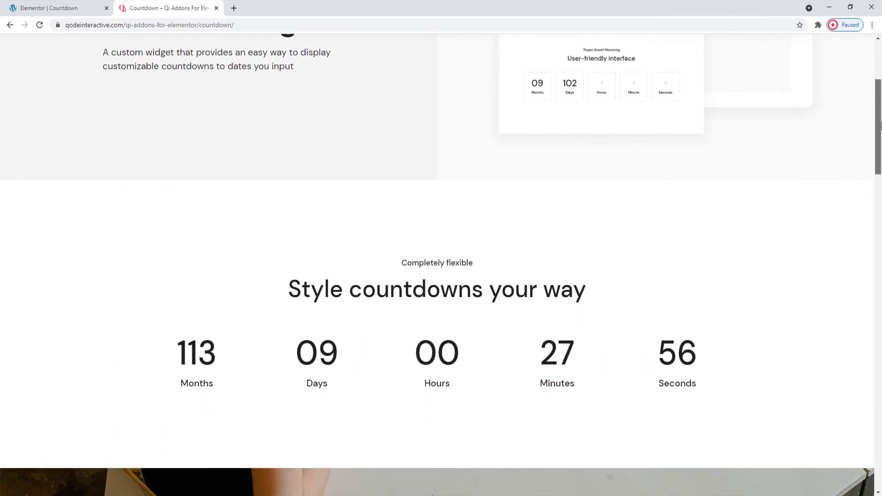
pyautogui.scroll(-3)
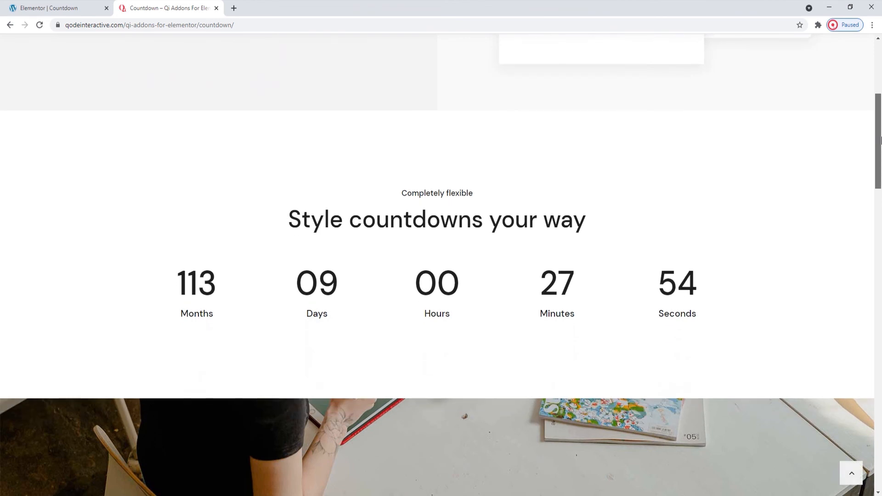
pyautogui.scroll(-3)
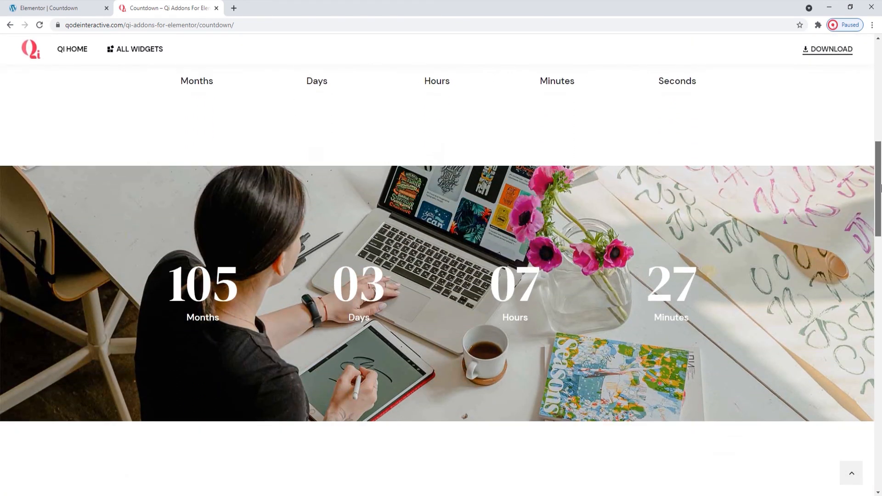
pyautogui.scroll(-3)
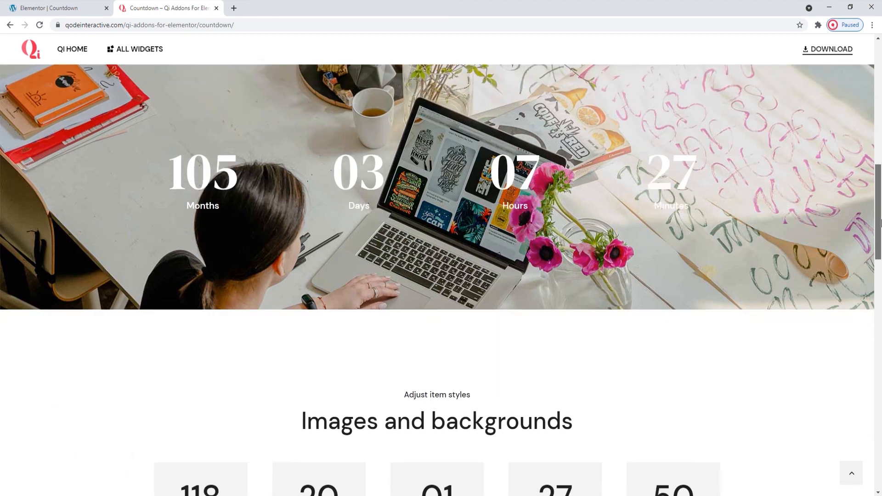
pyautogui.scroll(-3)
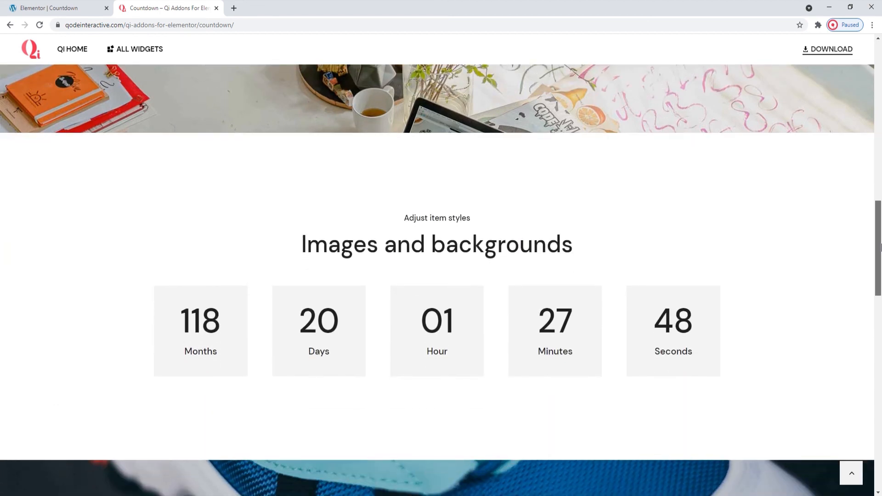
pyautogui.scroll(-3)
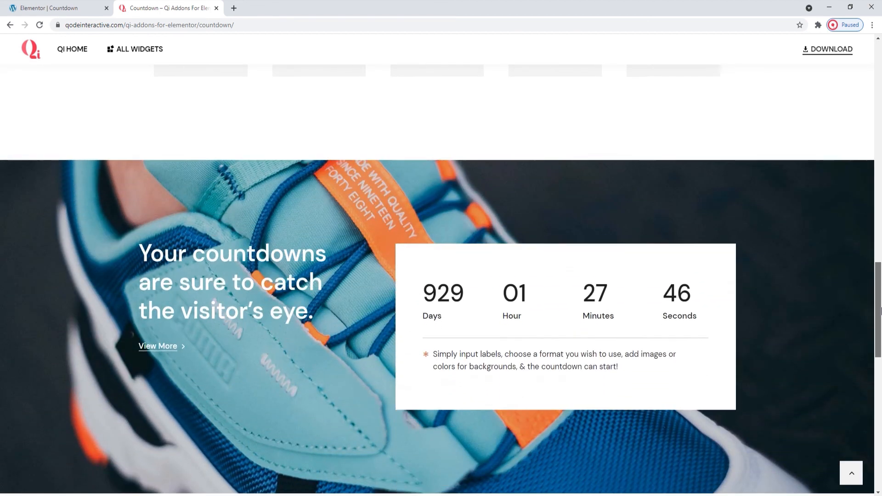
pyautogui.scroll(-3)
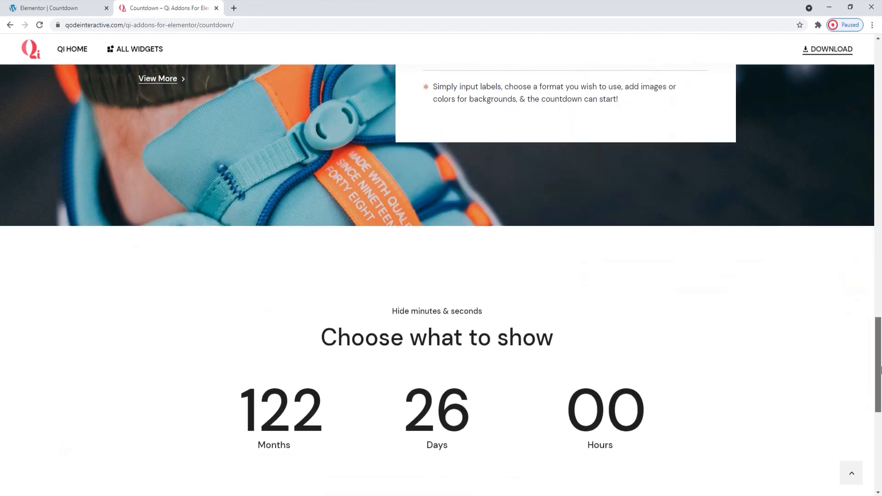
pyautogui.scroll(-3)
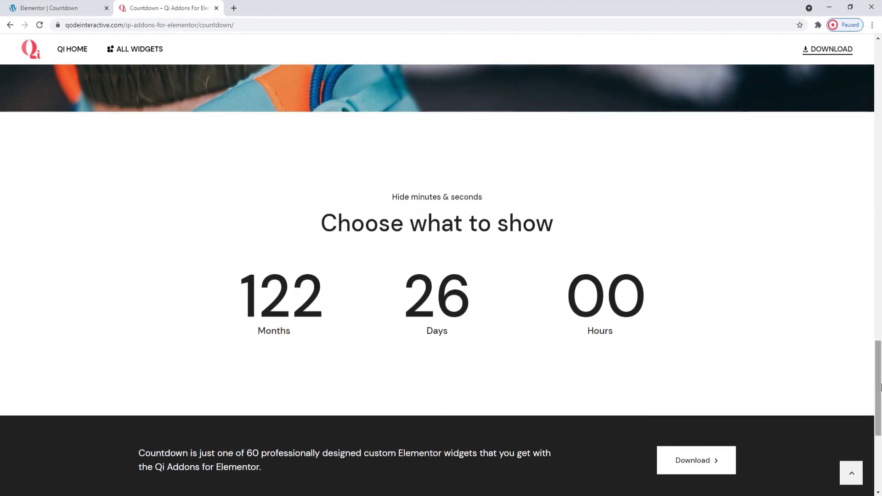